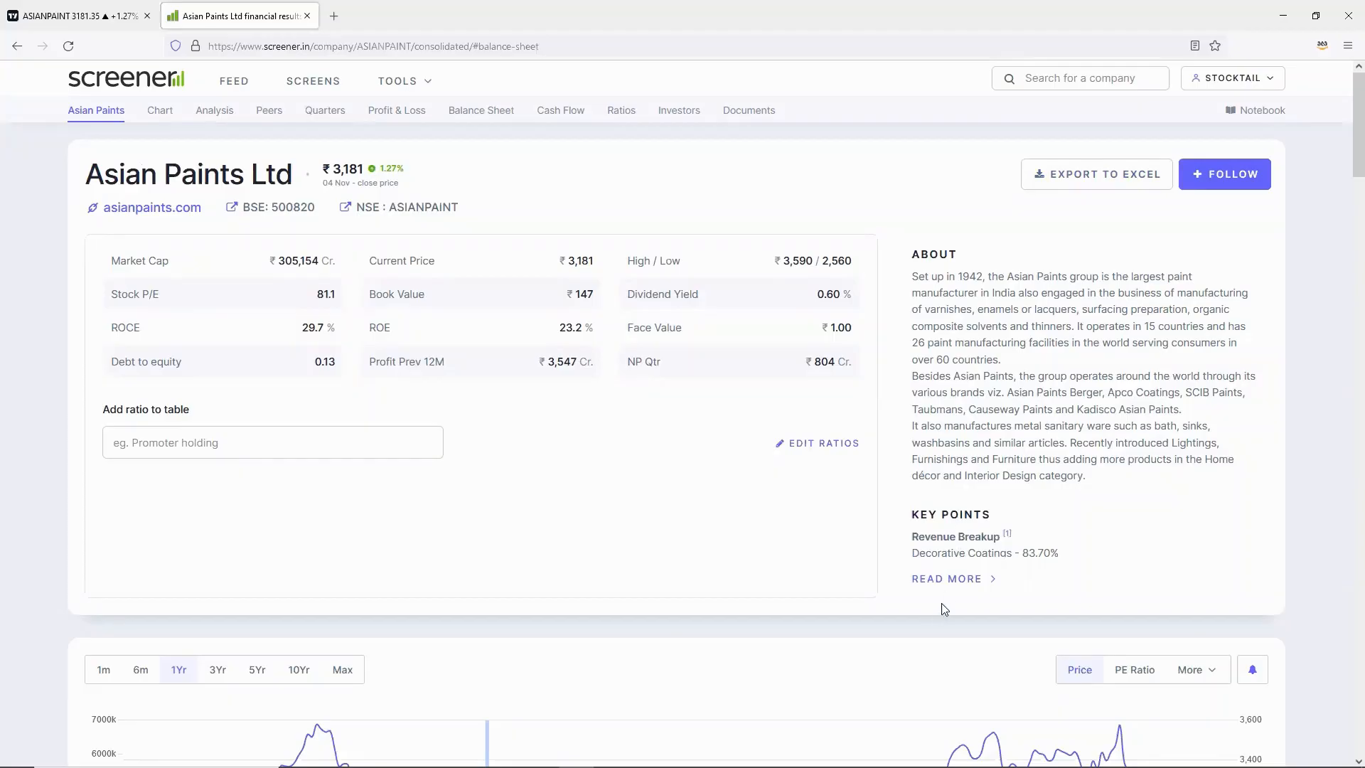
Expand Asian Paints' full About and Key Points panel and read the manufacturing facilities description
left_click(947, 579)
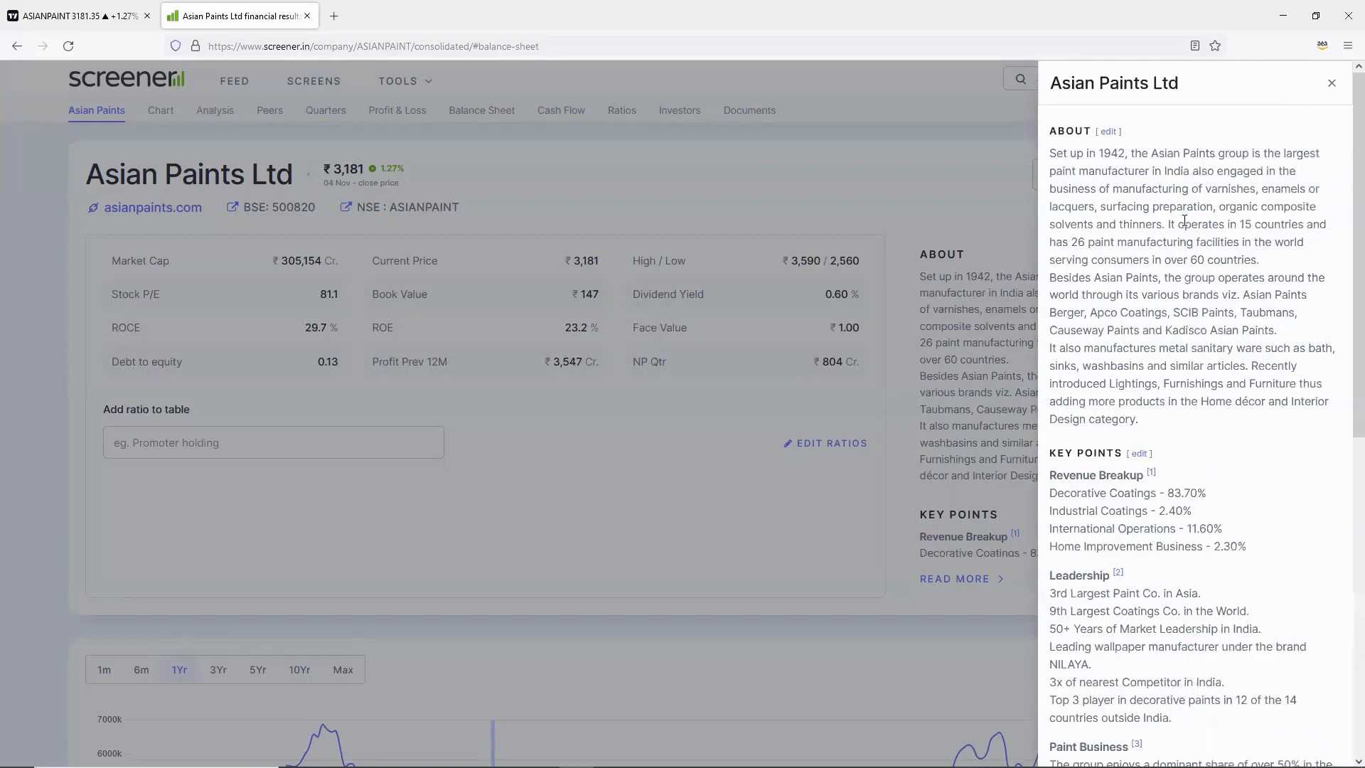
double_click(1194, 223)
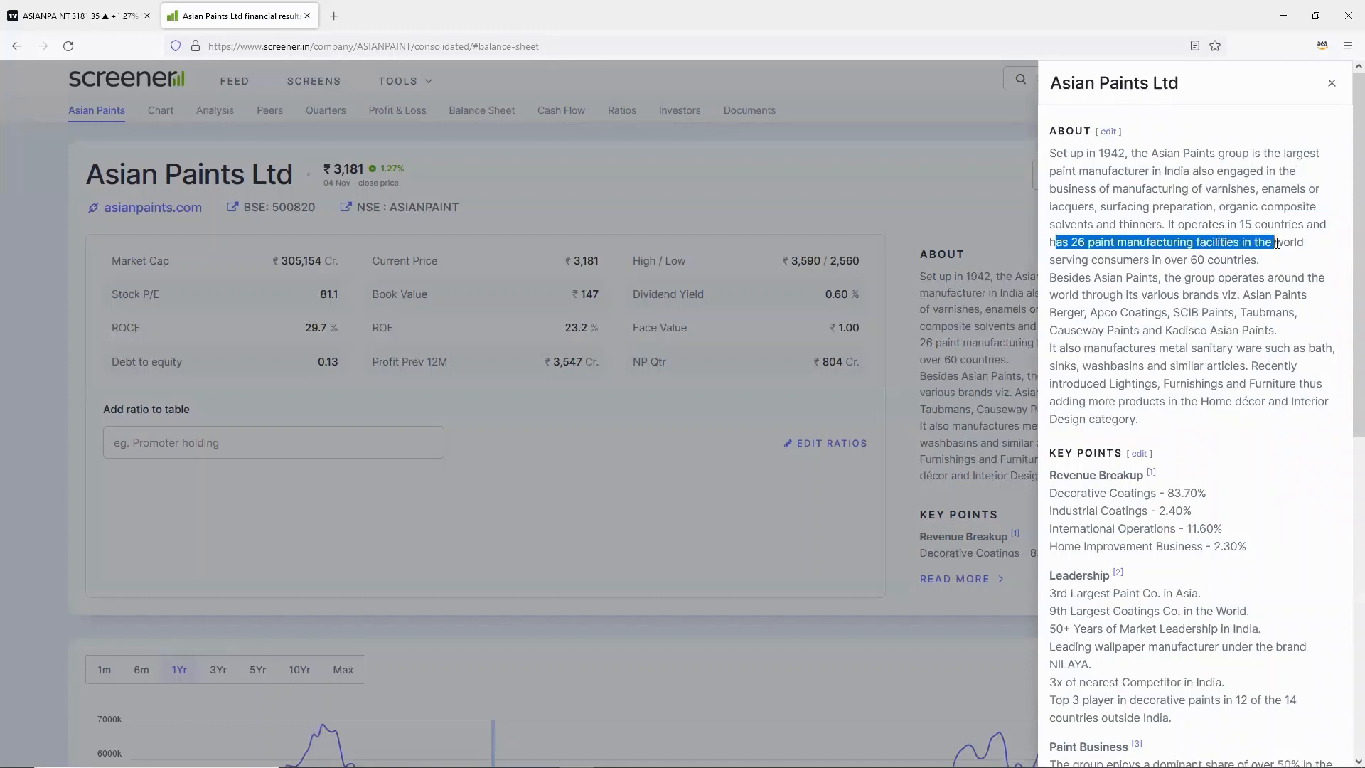
left_click(1123, 250)
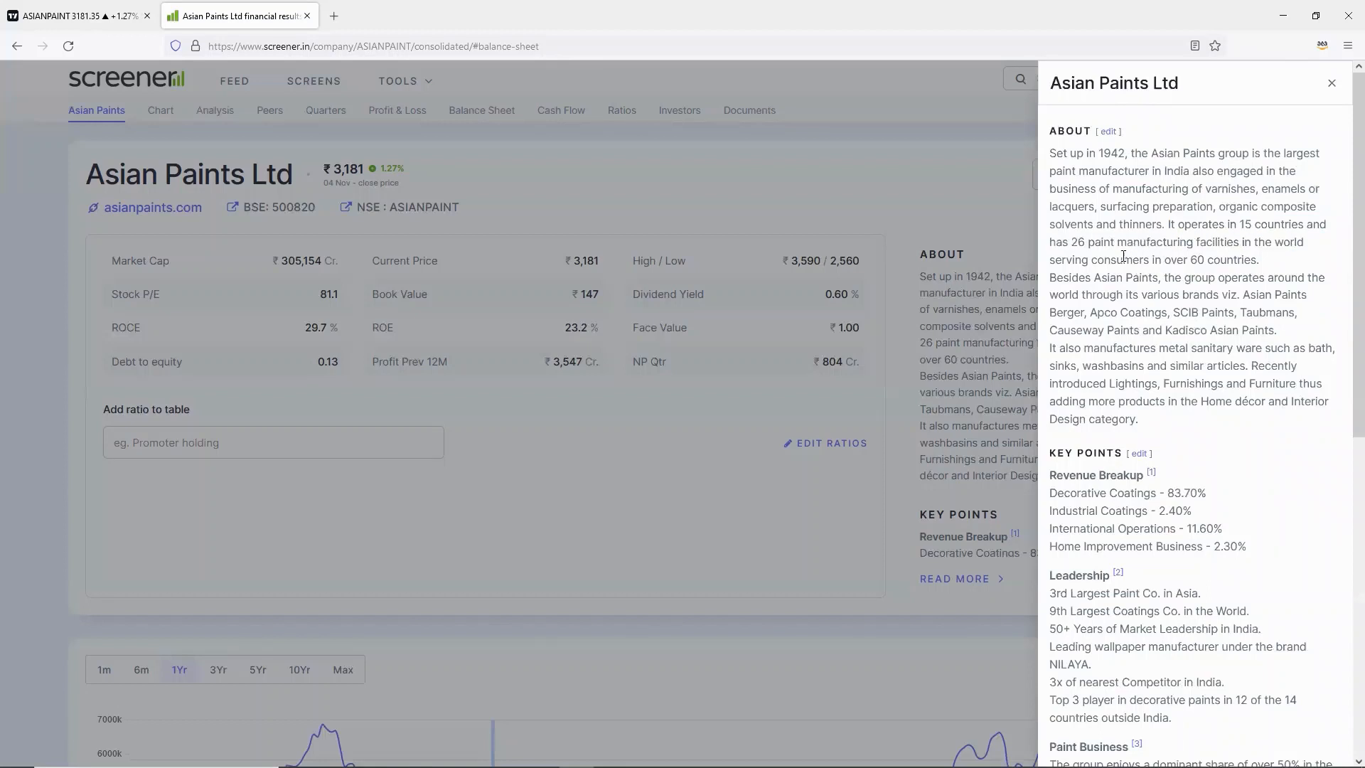
mouse_move(1210, 309)
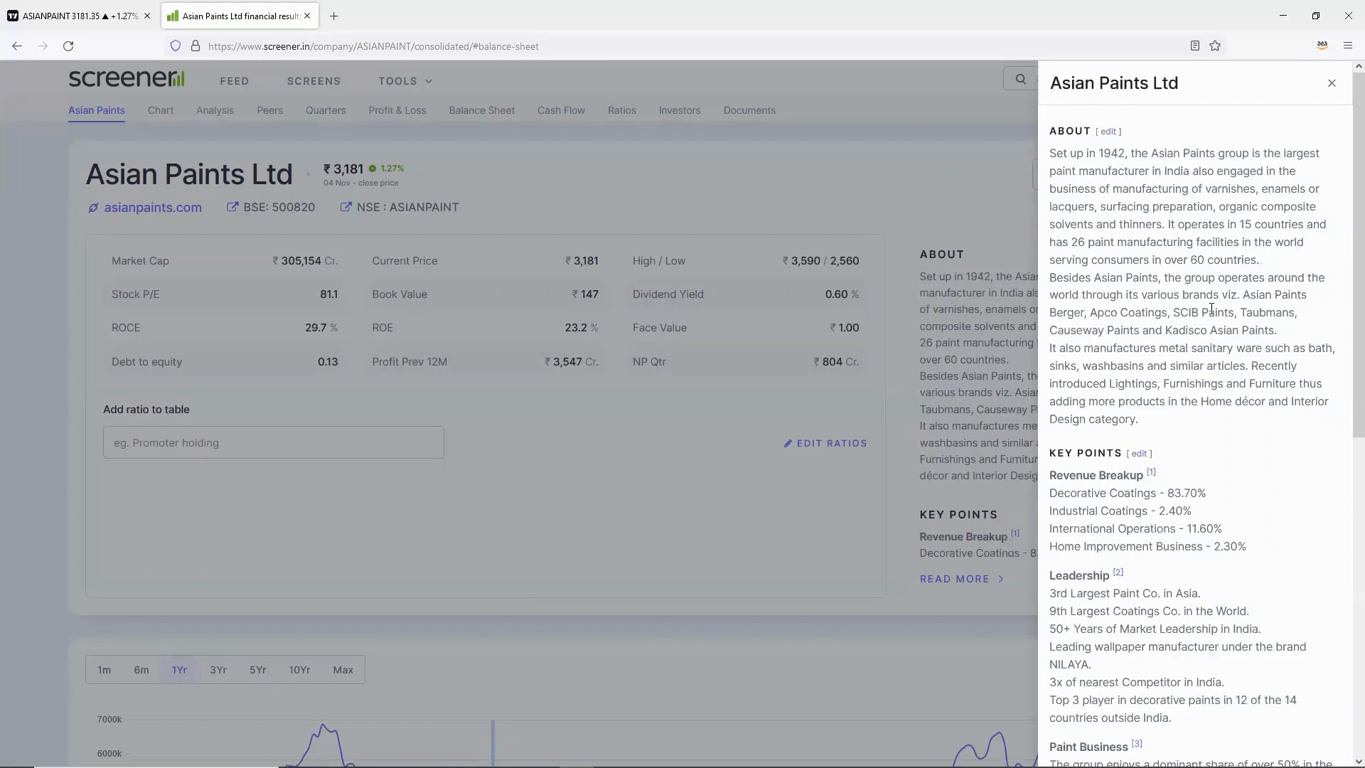
mouse_move(1236, 328)
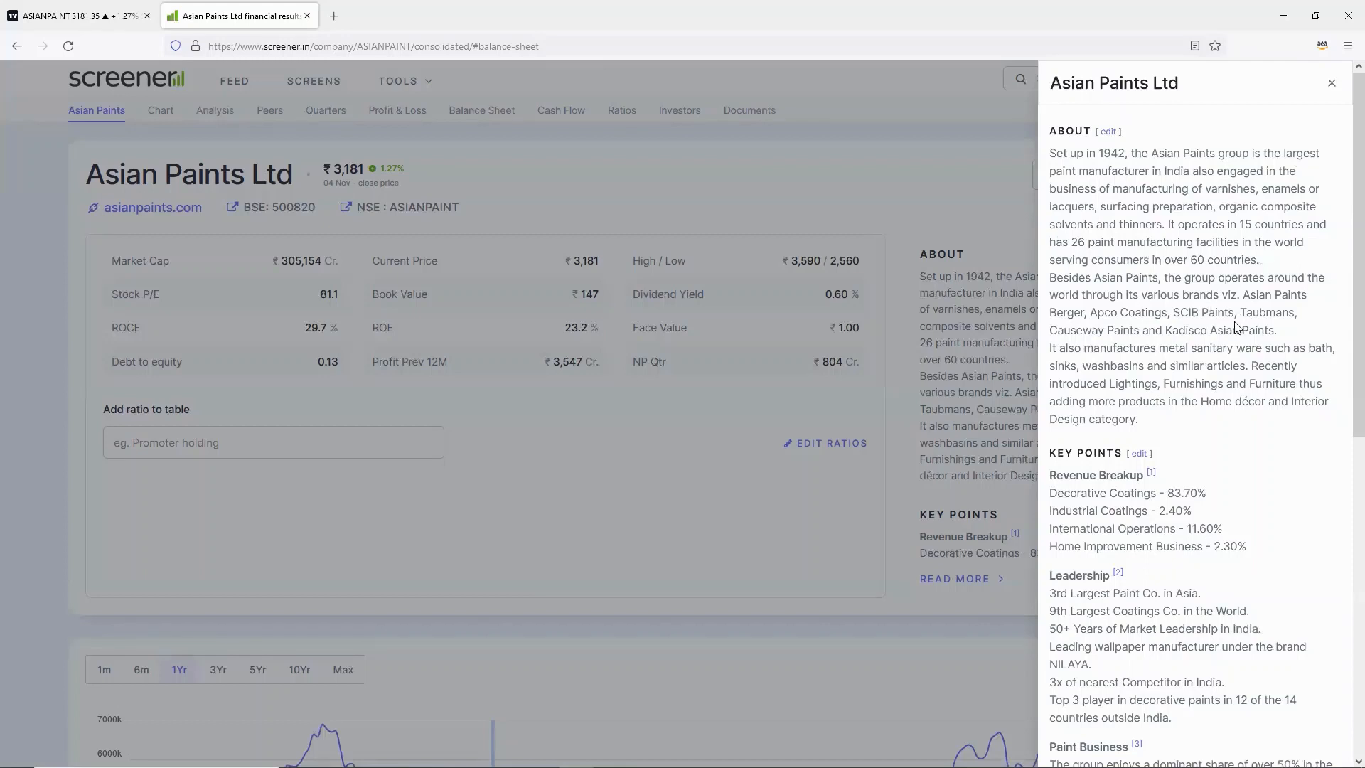
scroll("down", 3)
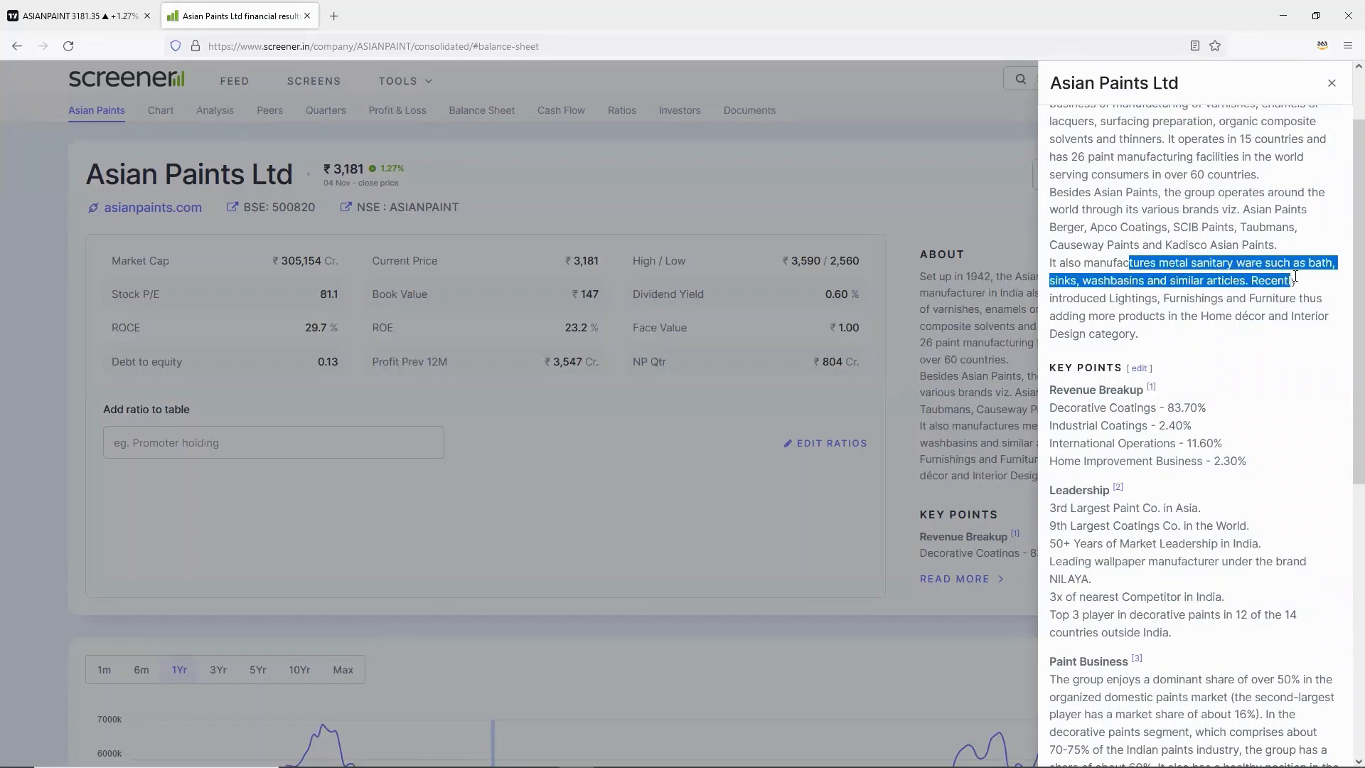
Read through sanitary ware, new product lines and down to the leadership key points
left_click(1132, 297)
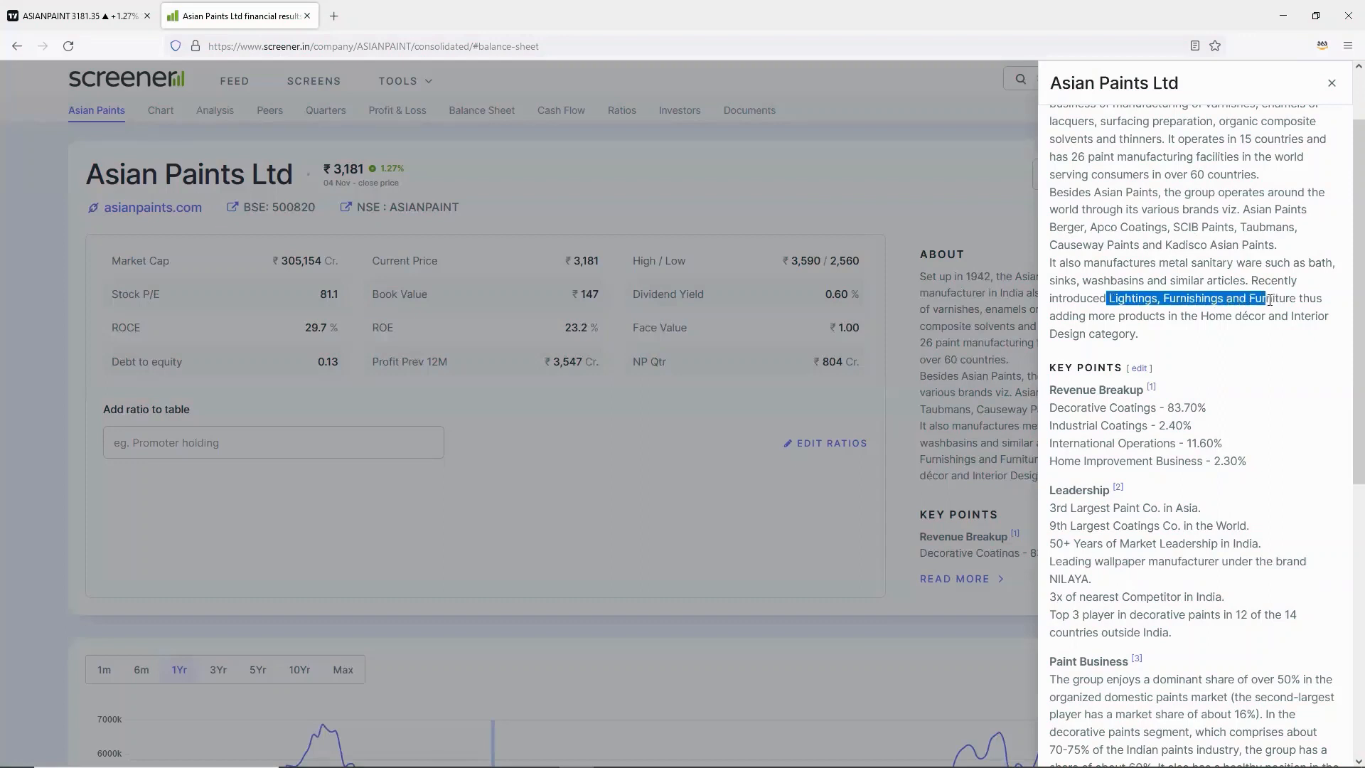
left_click(1251, 350)
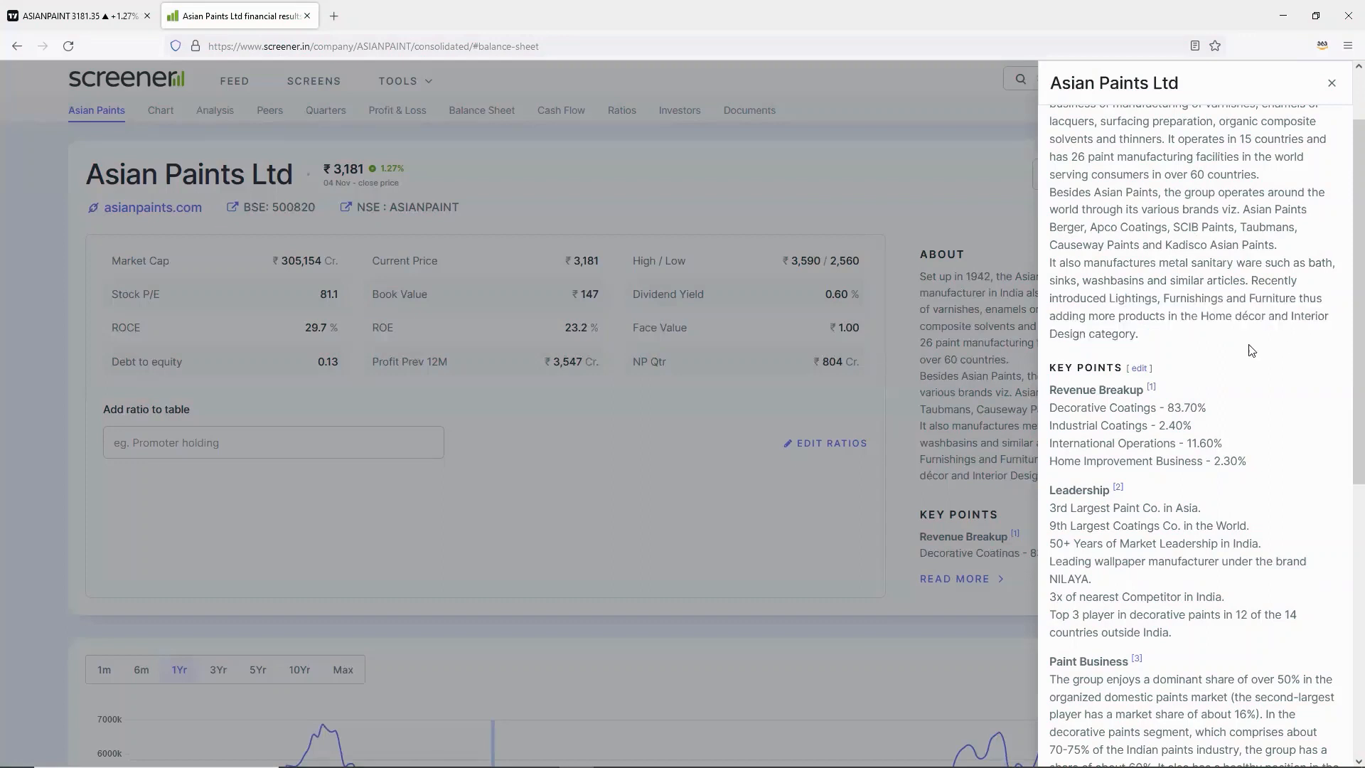
scroll("down", 3)
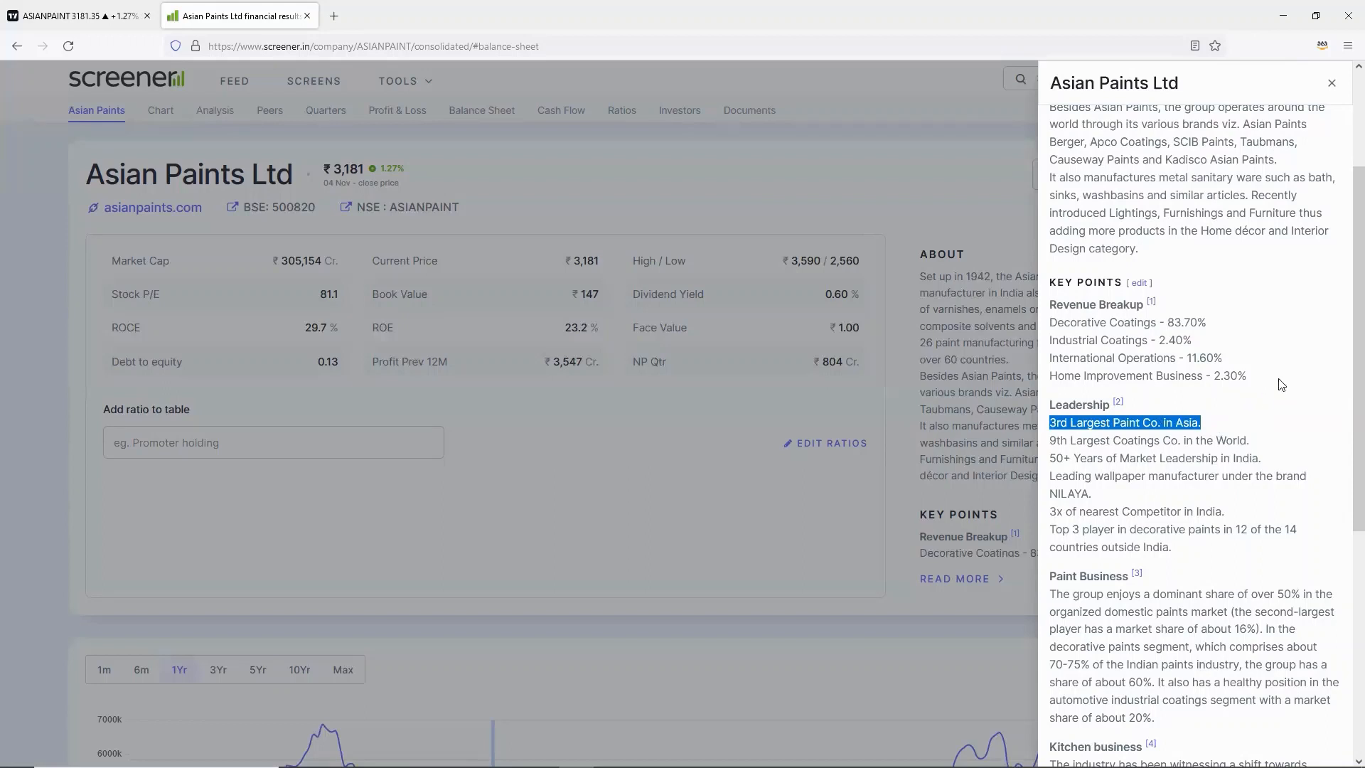
scroll("down", 3)
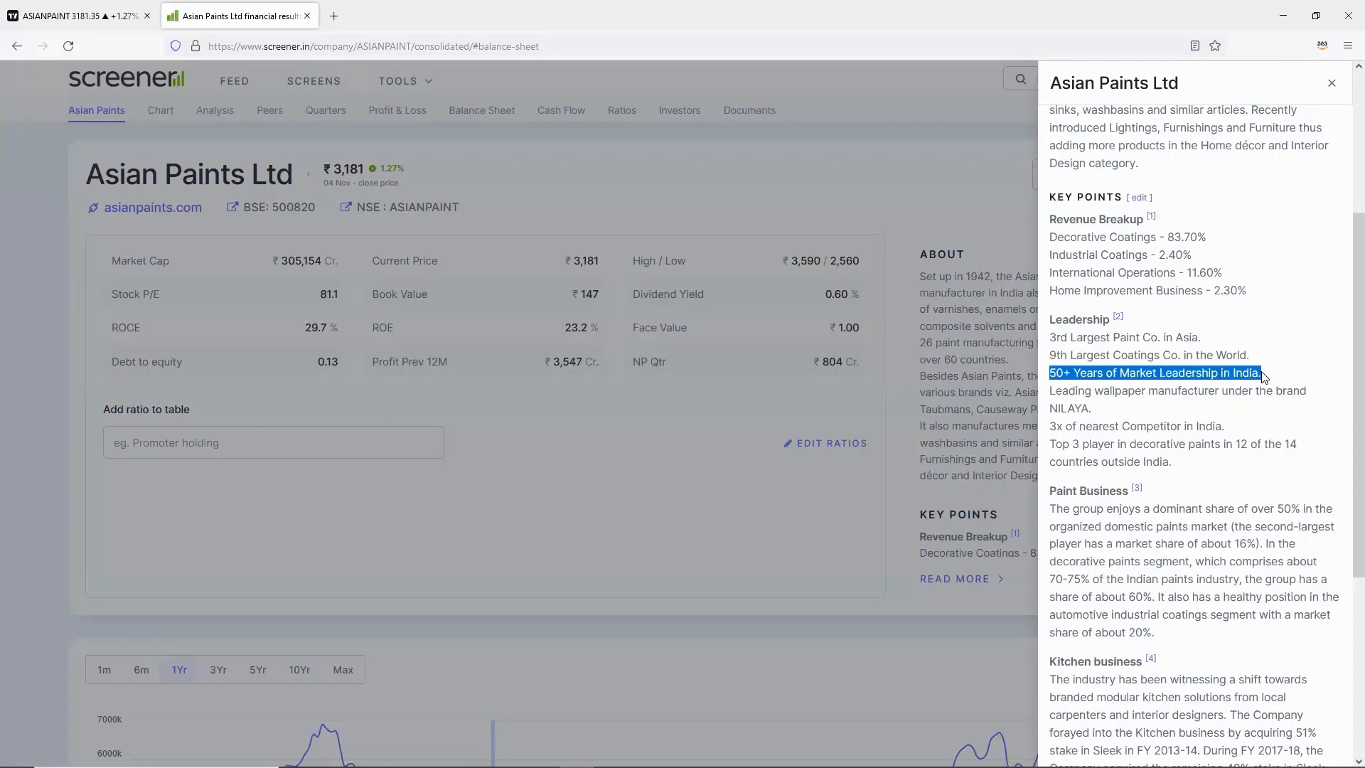
mouse_move(1249, 357)
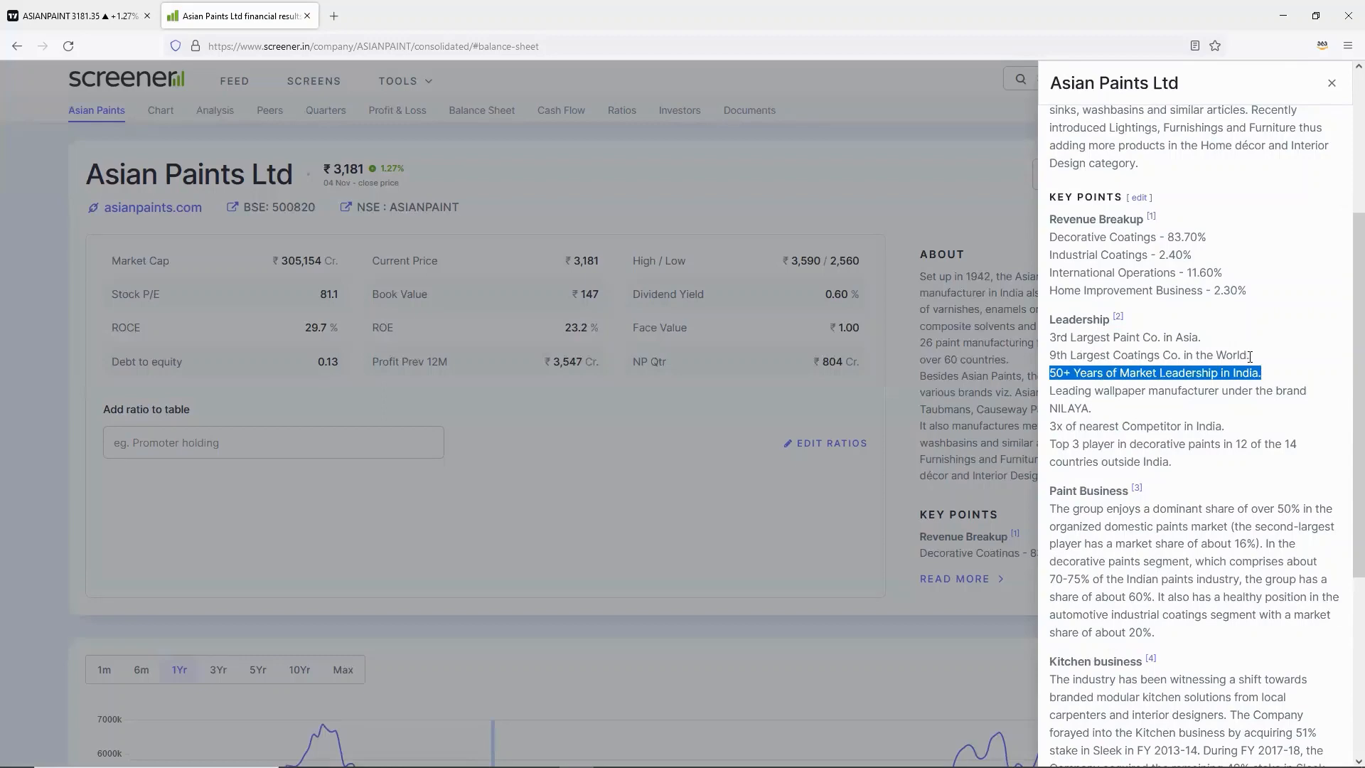
Close the description panel, check borrowings in the Balance Sheet, and return to the overview top
left_click(1331, 83)
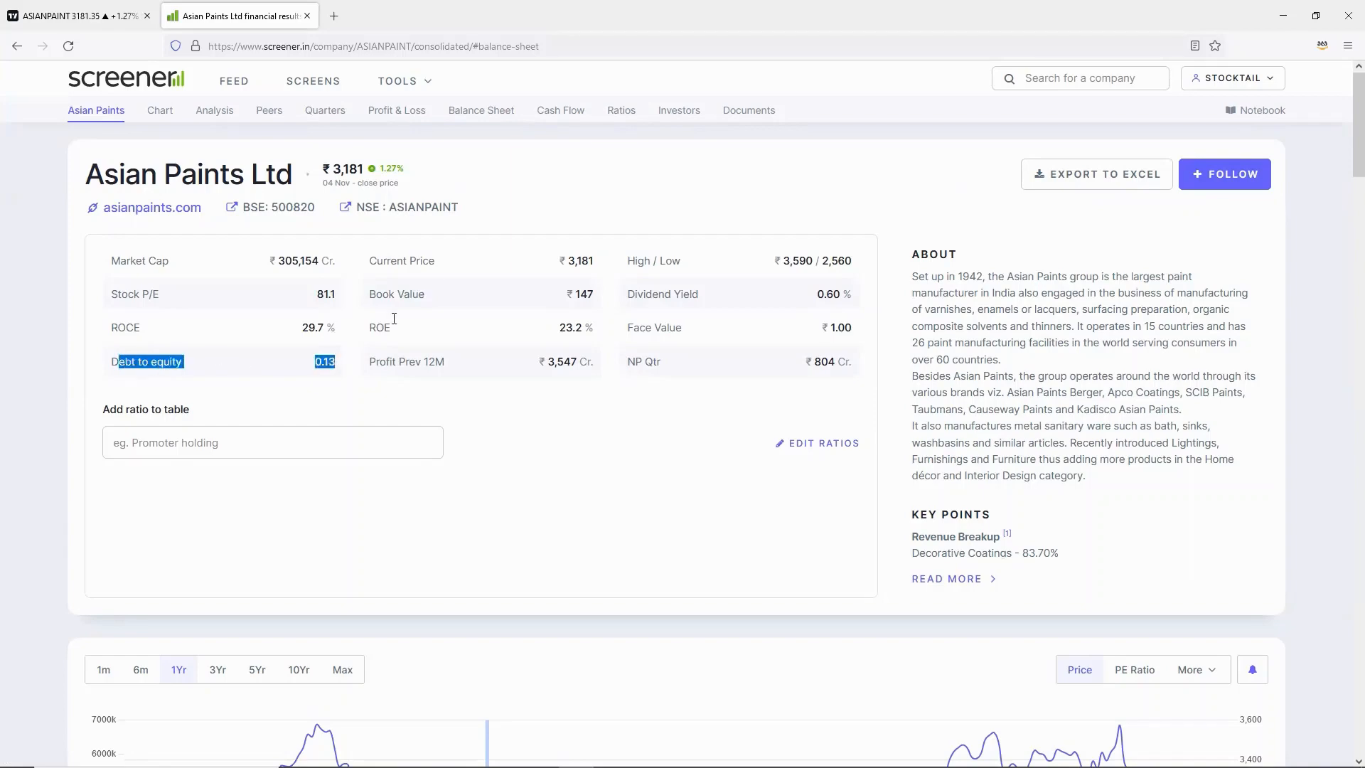
scroll("down", 3)
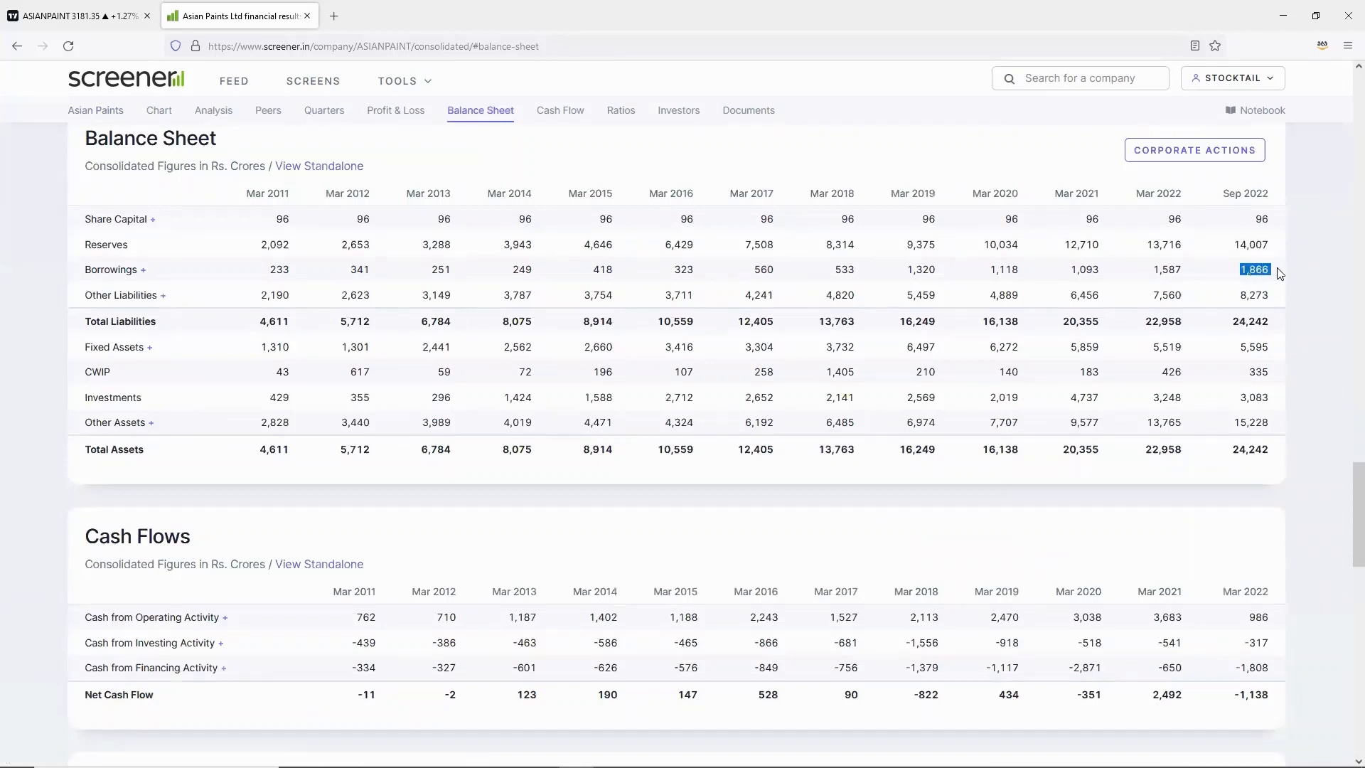
mouse_move(523, 212)
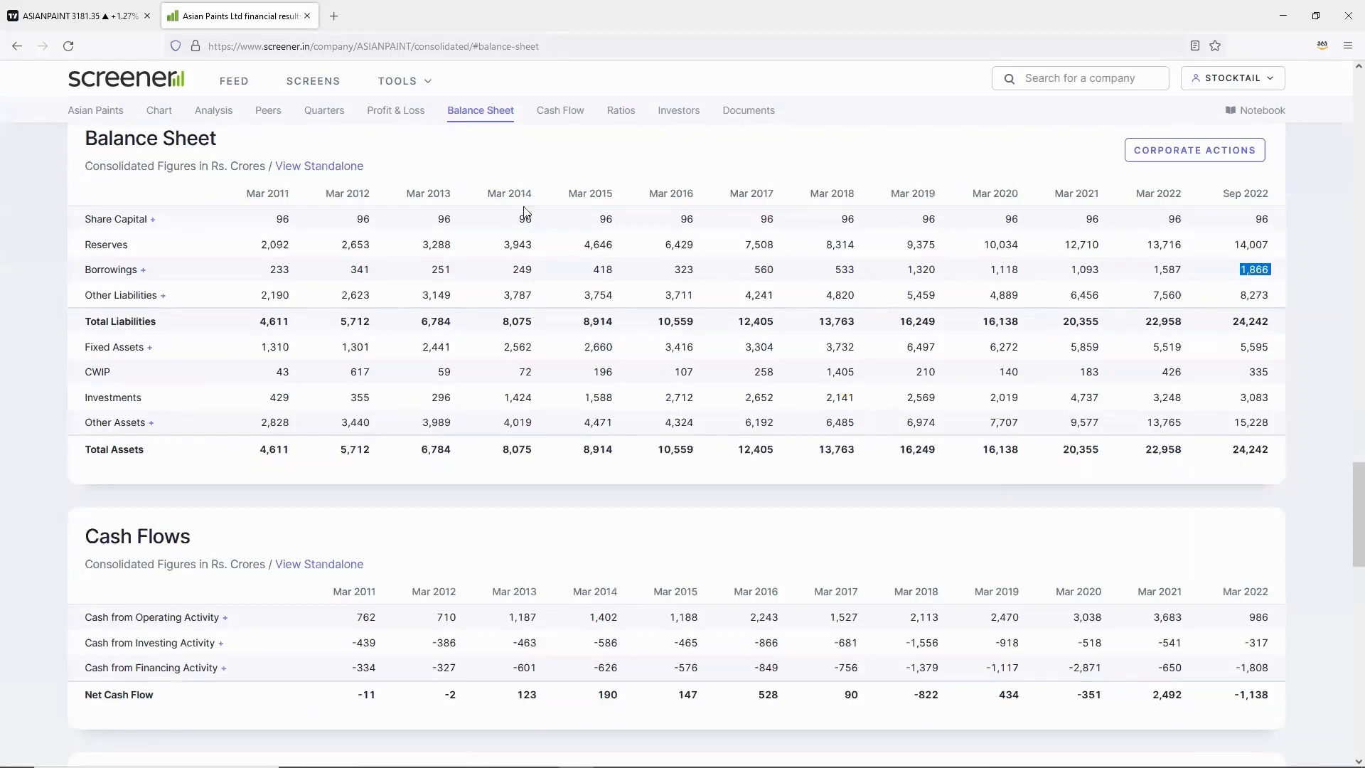
left_click(96, 109)
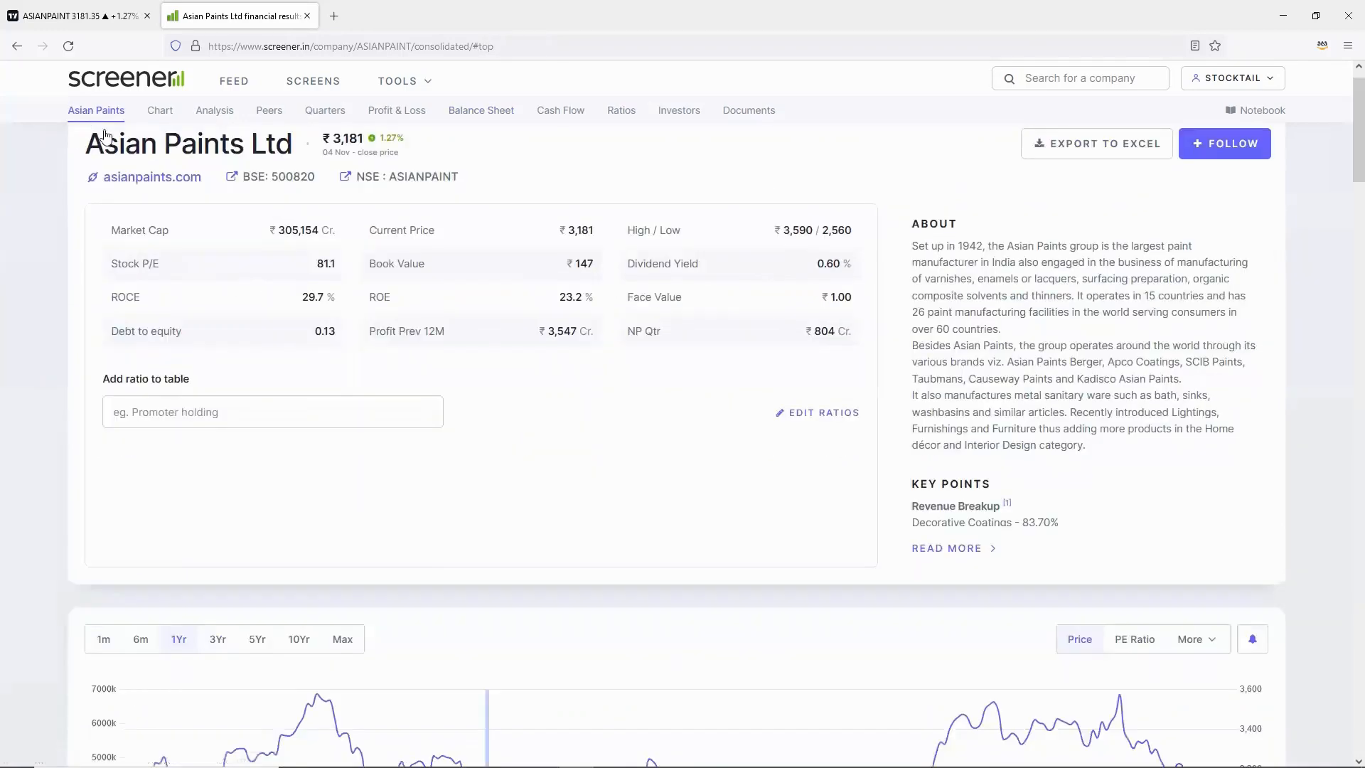
Review the Peer comparison row for Asian Paints, noting its current price of 3181.35
scroll("down", 3)
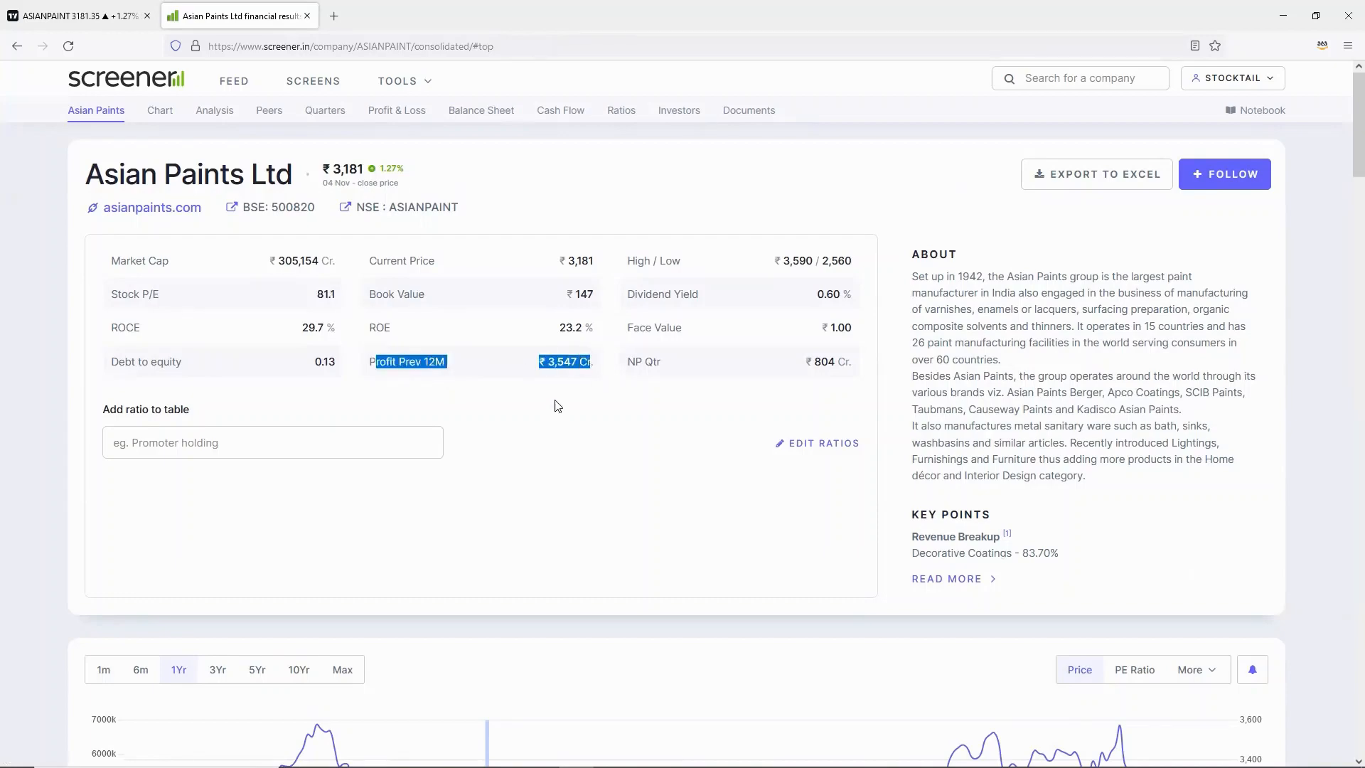
scroll("down", 3)
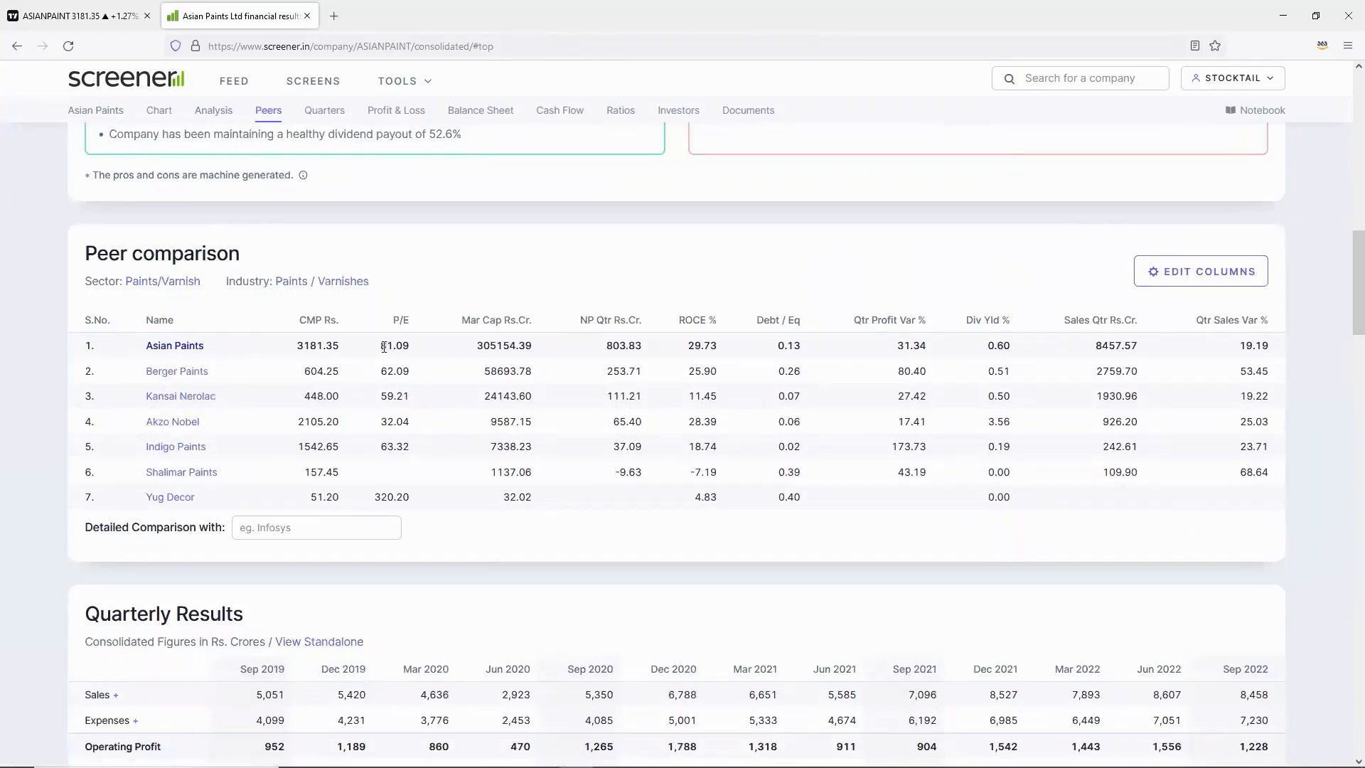
double_click(316, 346)
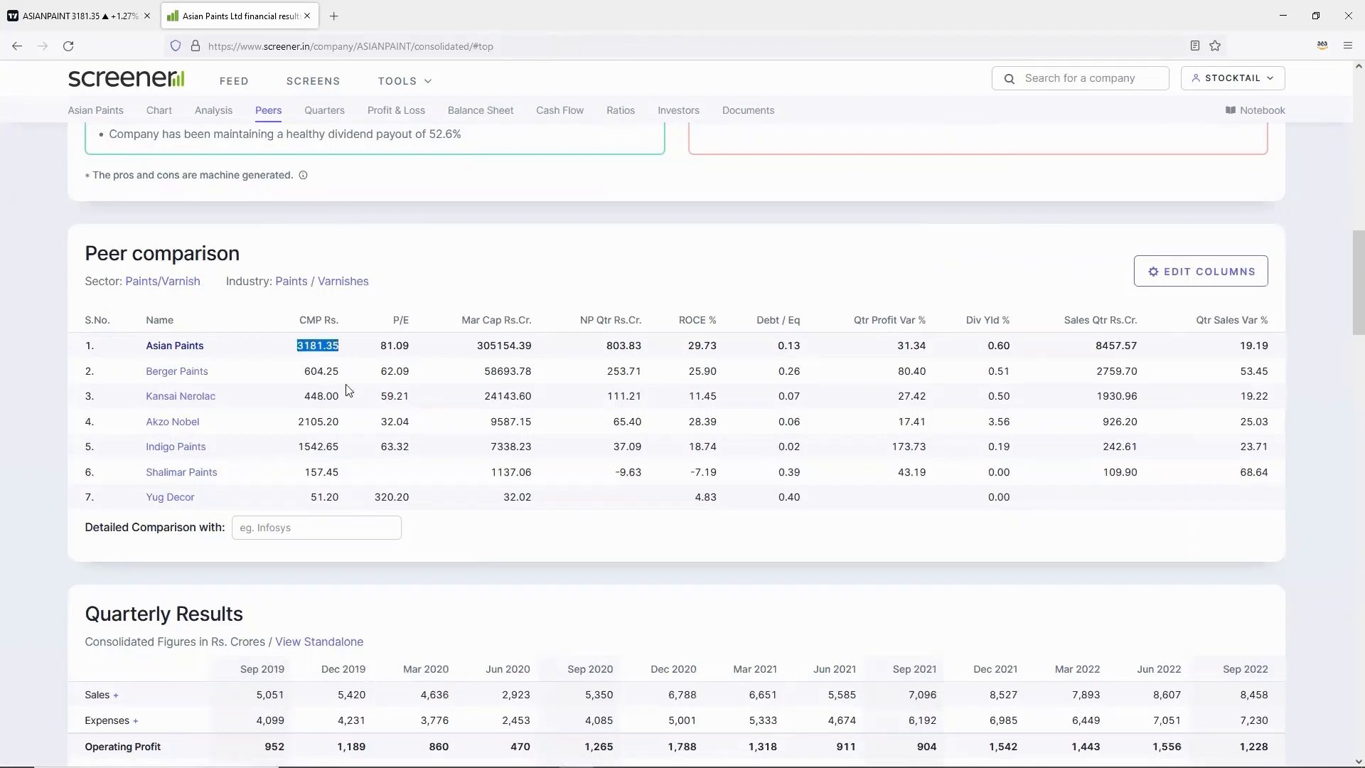
mouse_move(420, 360)
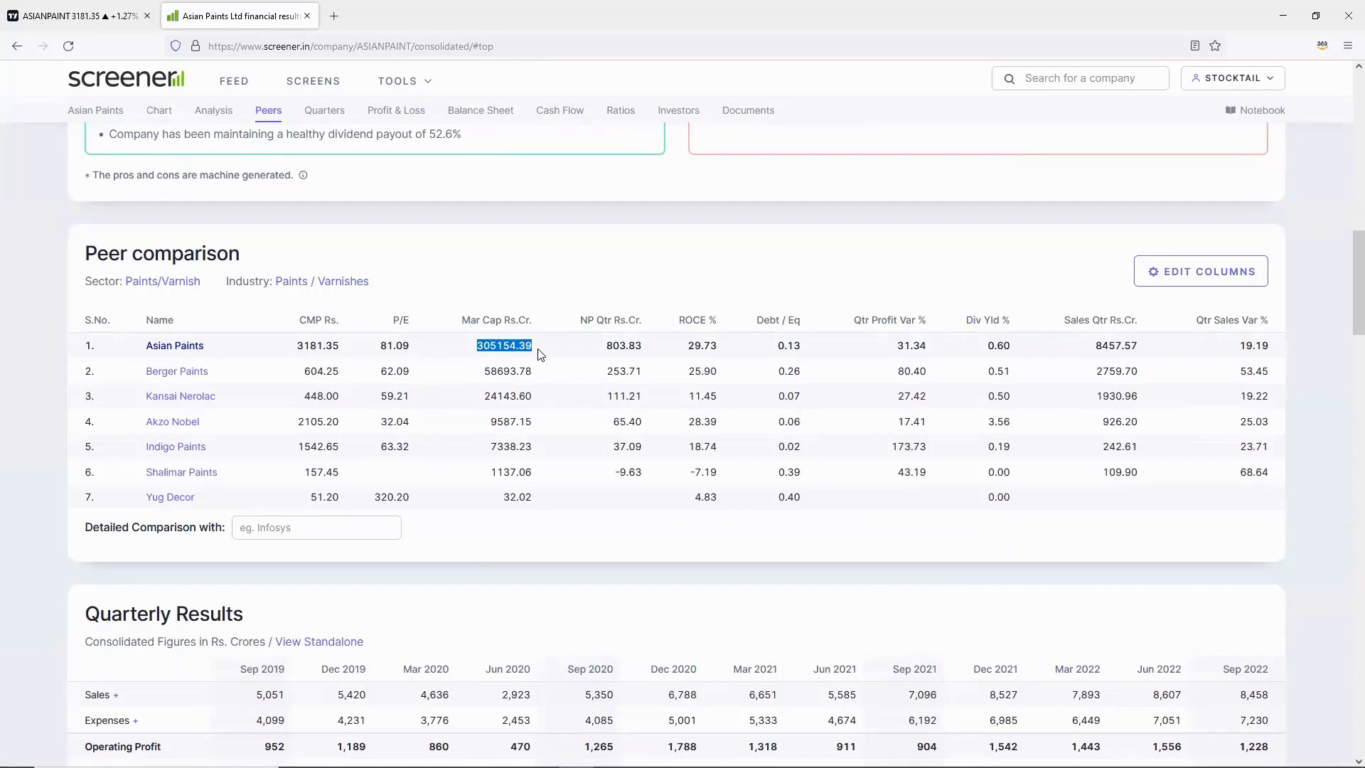
mouse_move(412, 362)
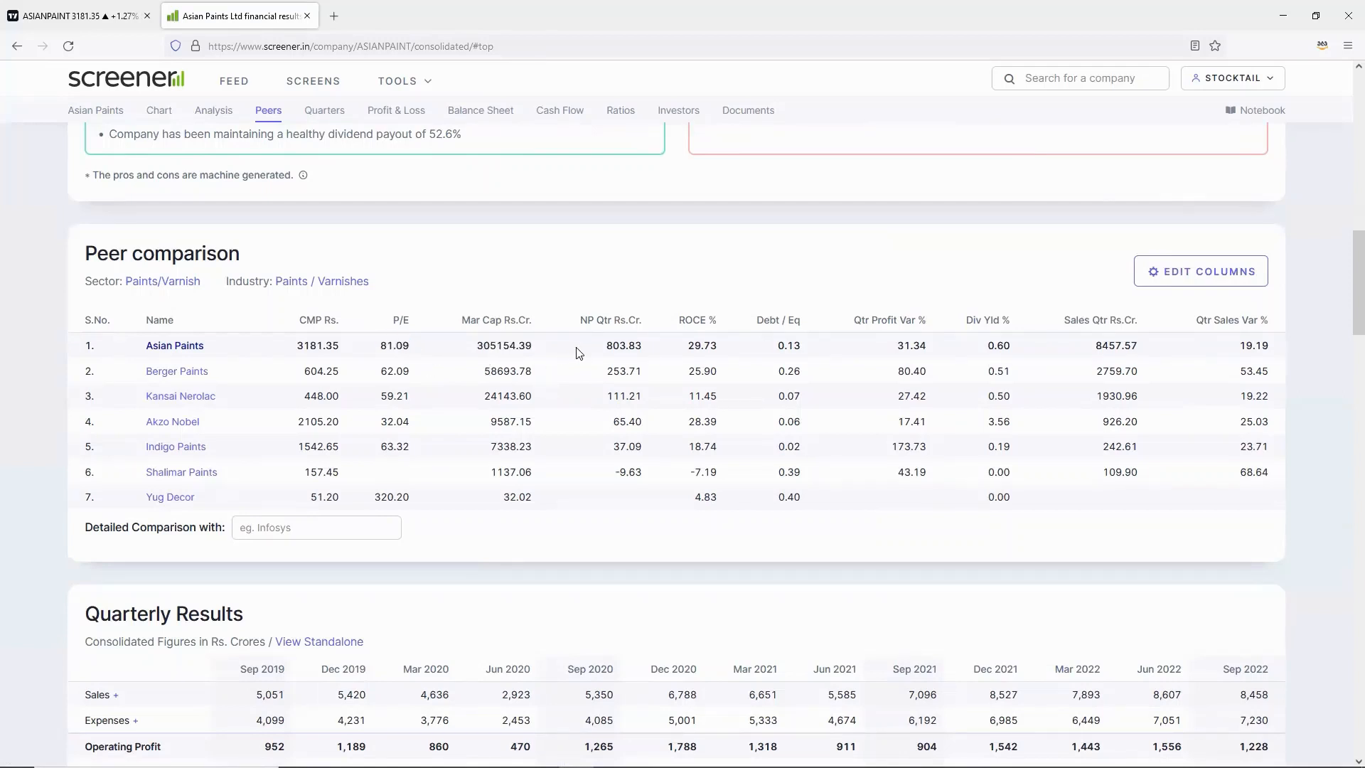
double_click(701, 344)
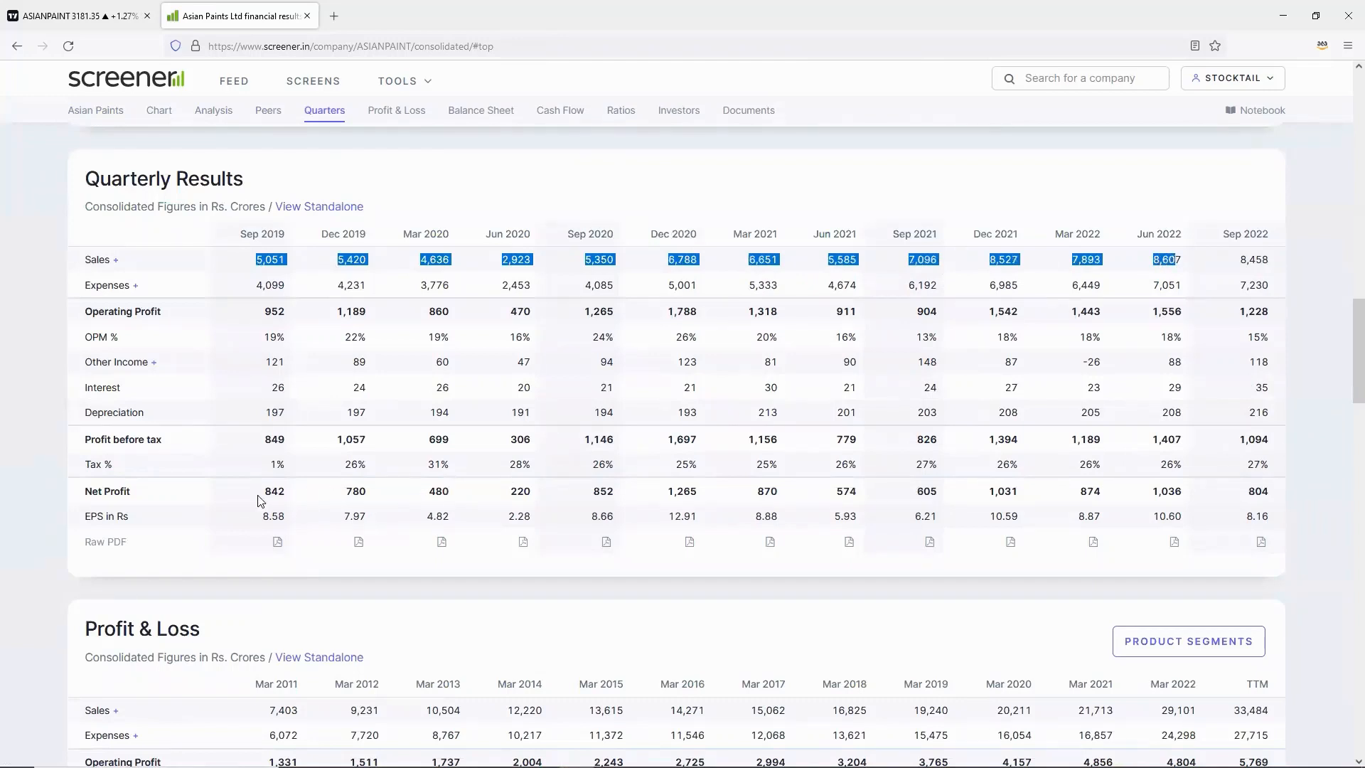
Review quarterly Sales and Net Profit from Sep 2019 to Sep 2022 and scroll to the Balance Sheet
left_click(921, 259)
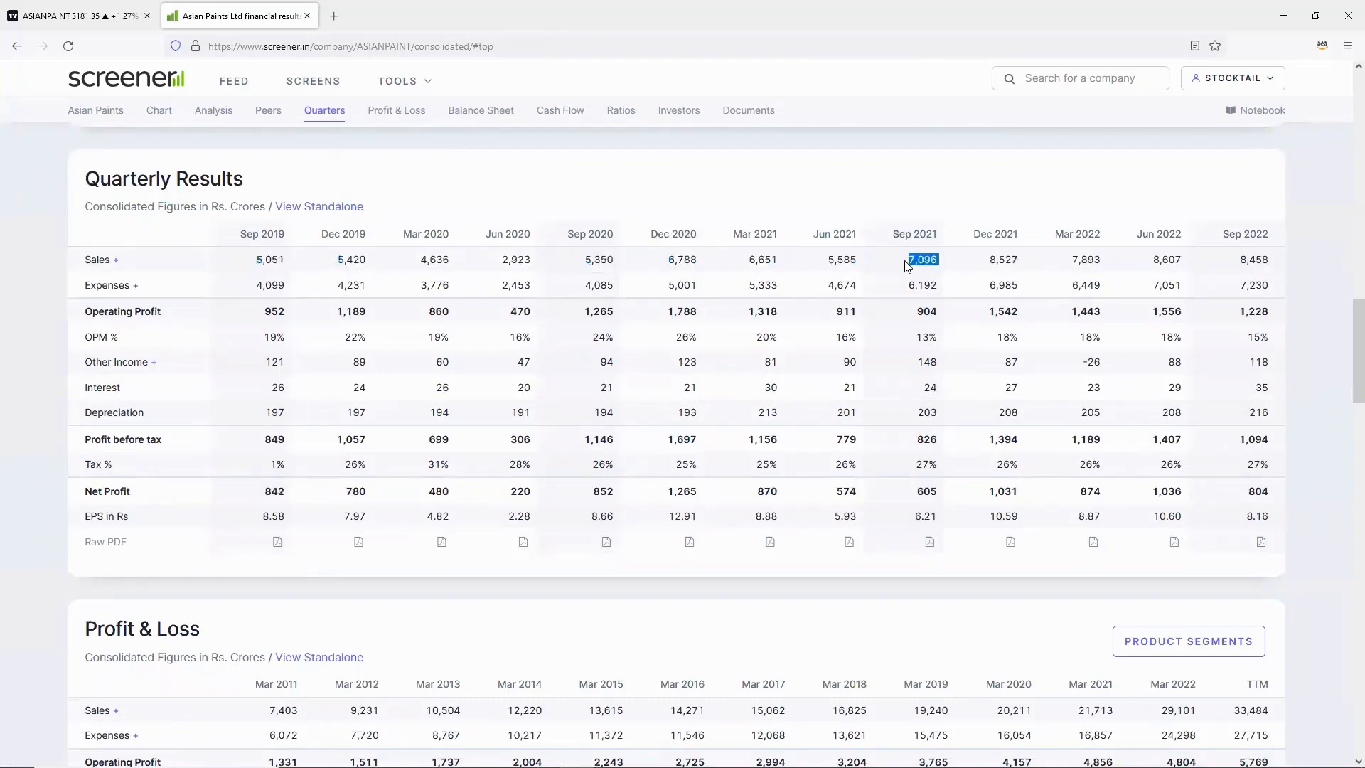
mouse_move(1240, 266)
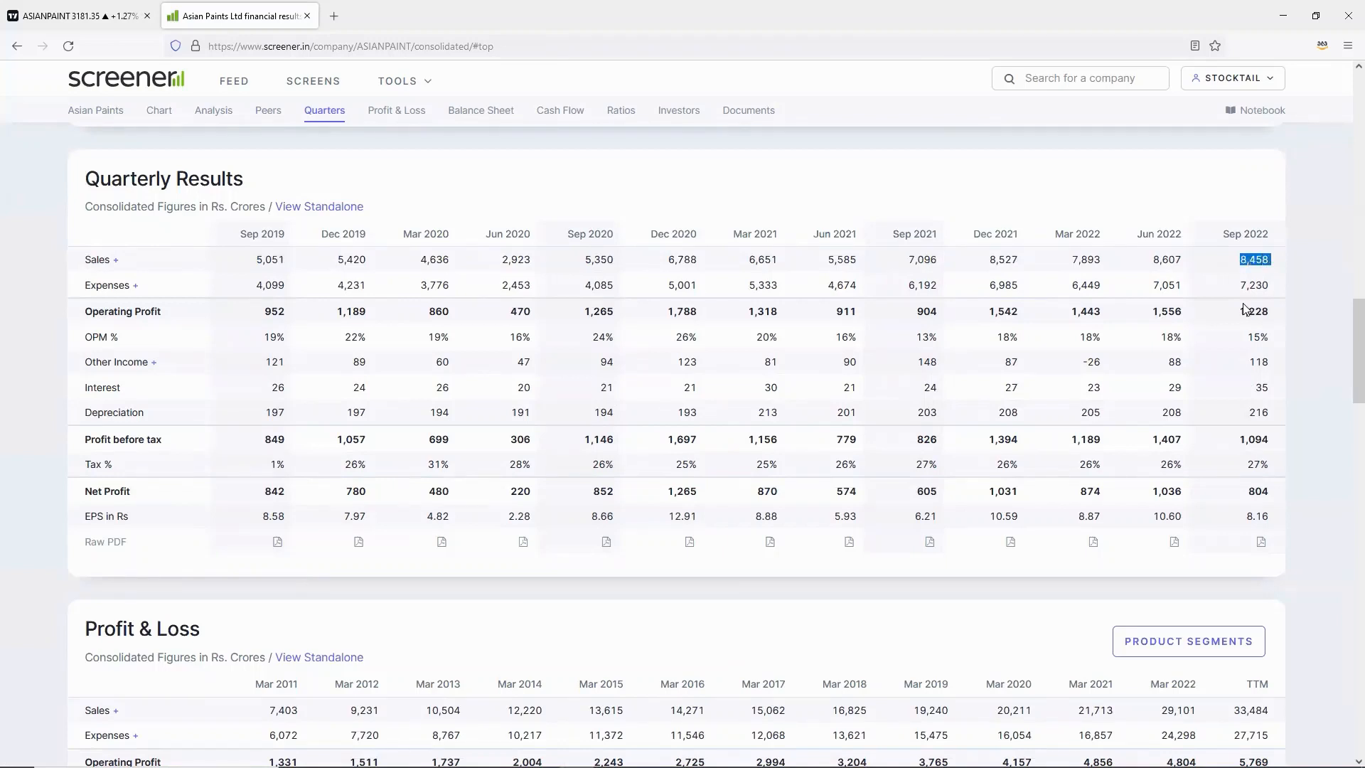
mouse_move(930, 496)
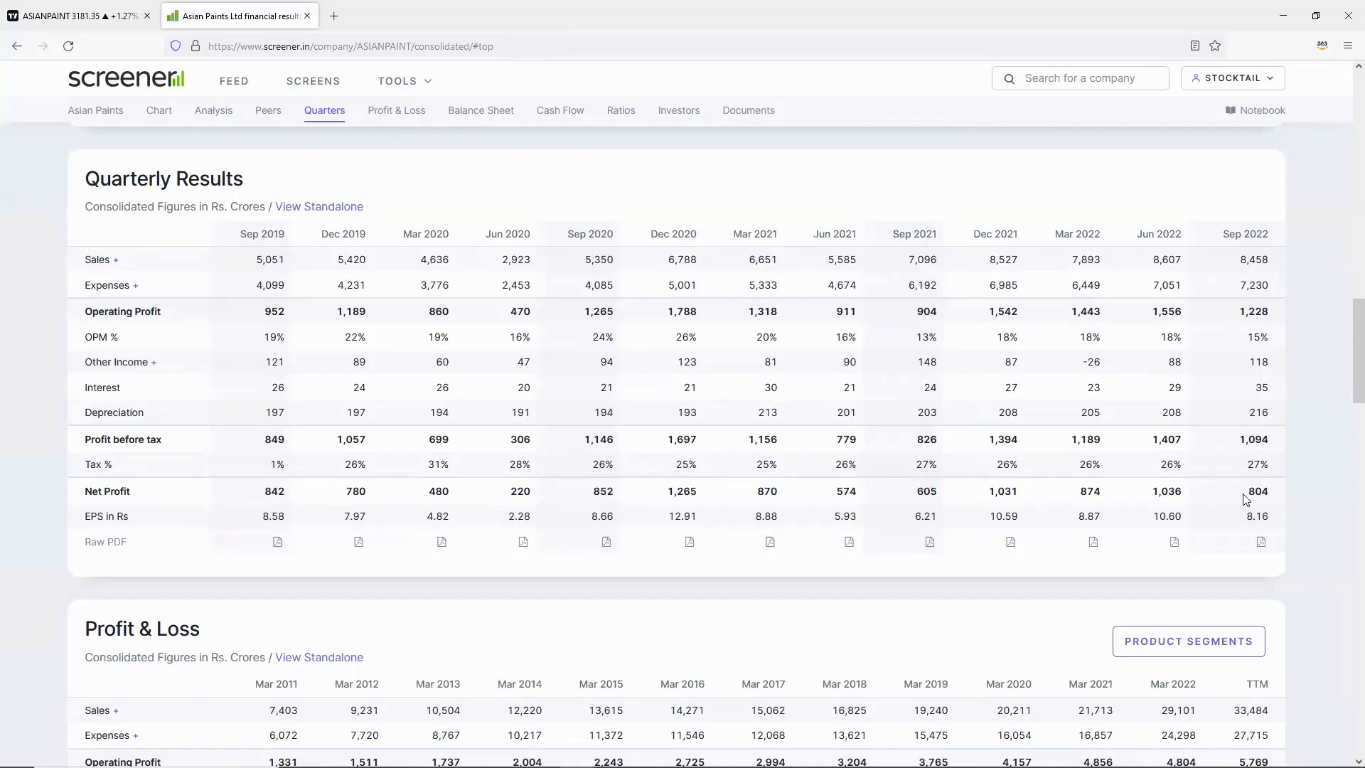
scroll("down", 3)
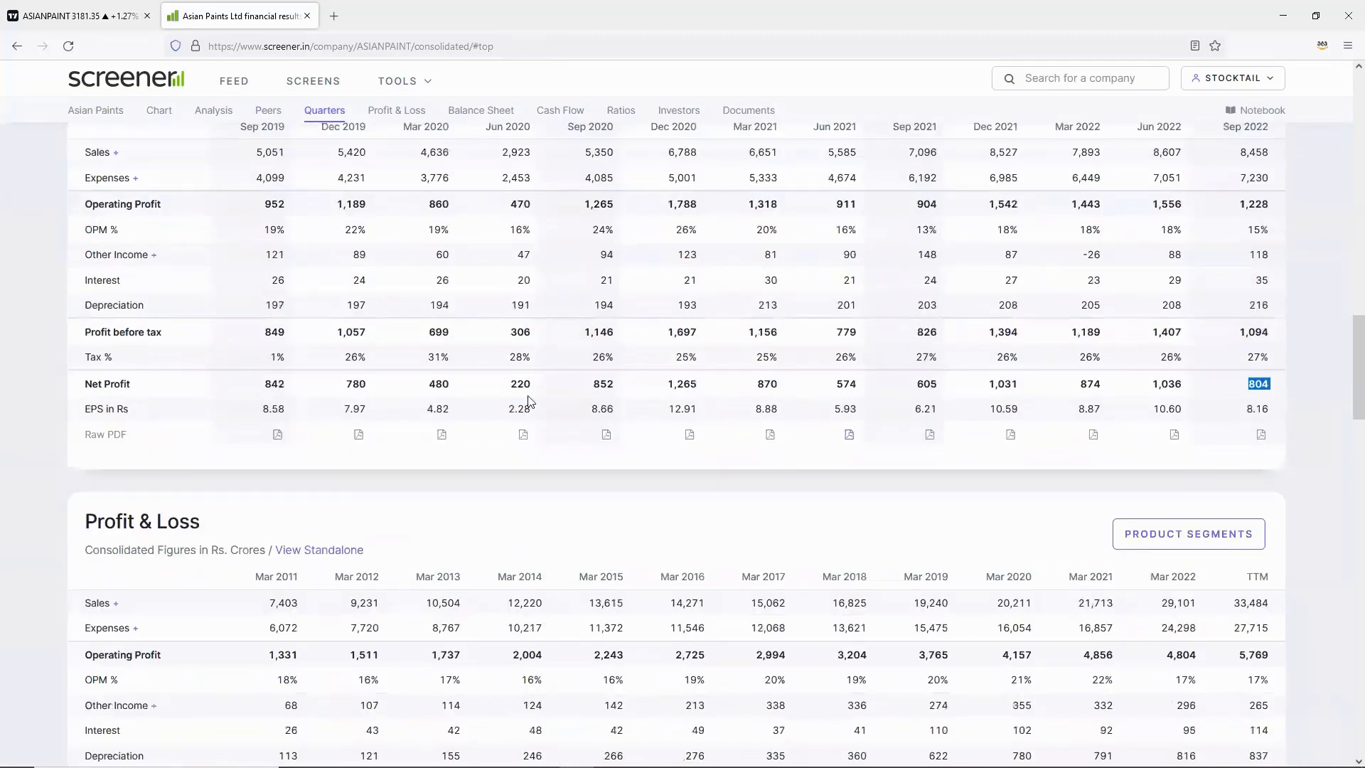
scroll("down", 3)
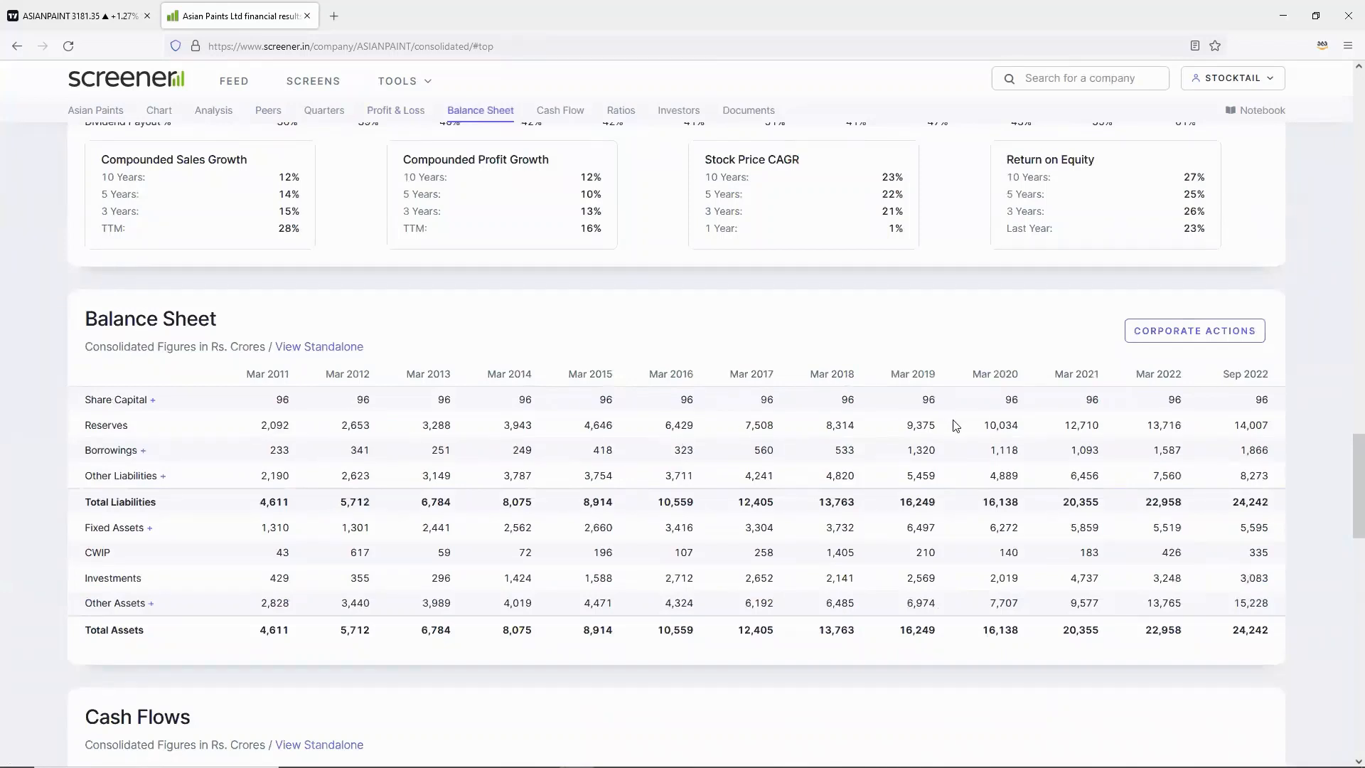
Examine the Mar 2011 Fixed Assets figure in the consolidated Balance Sheet
double_click(275, 528)
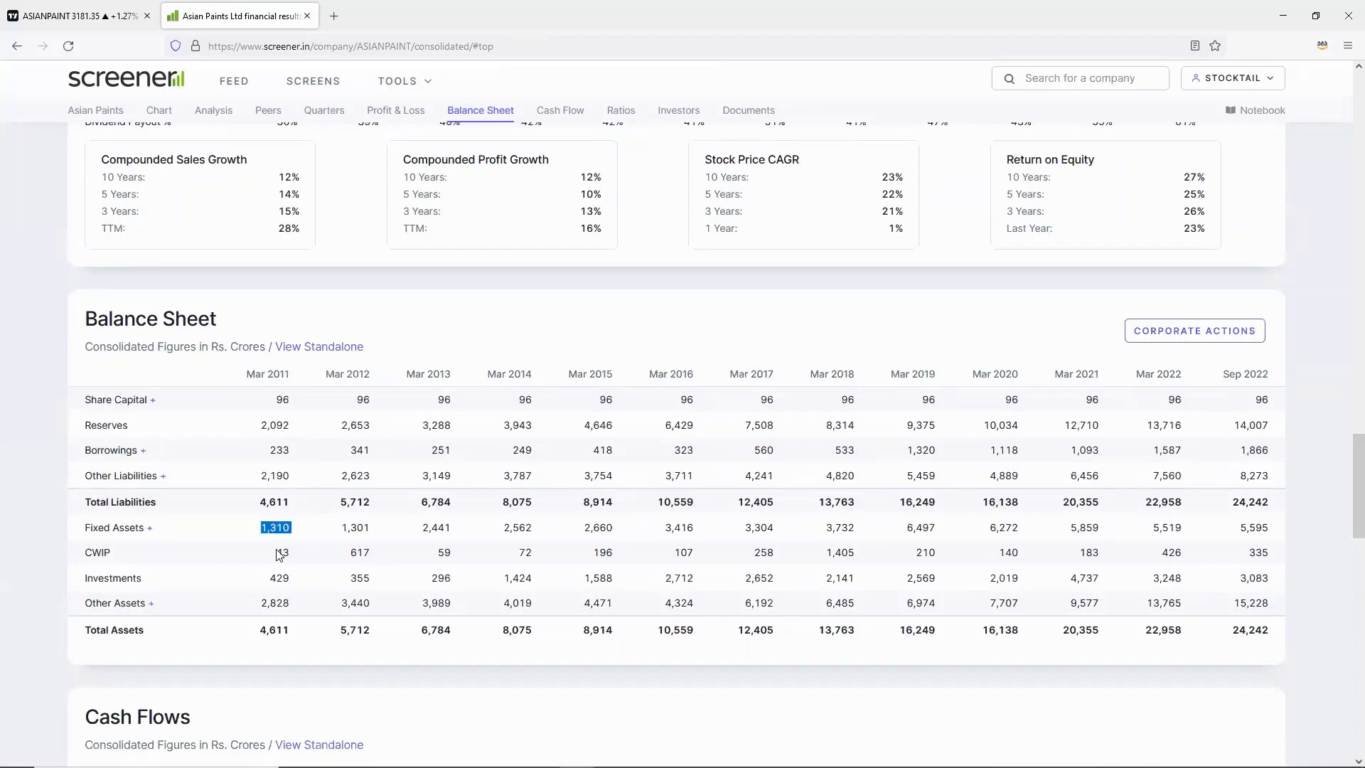
left_click(281, 552)
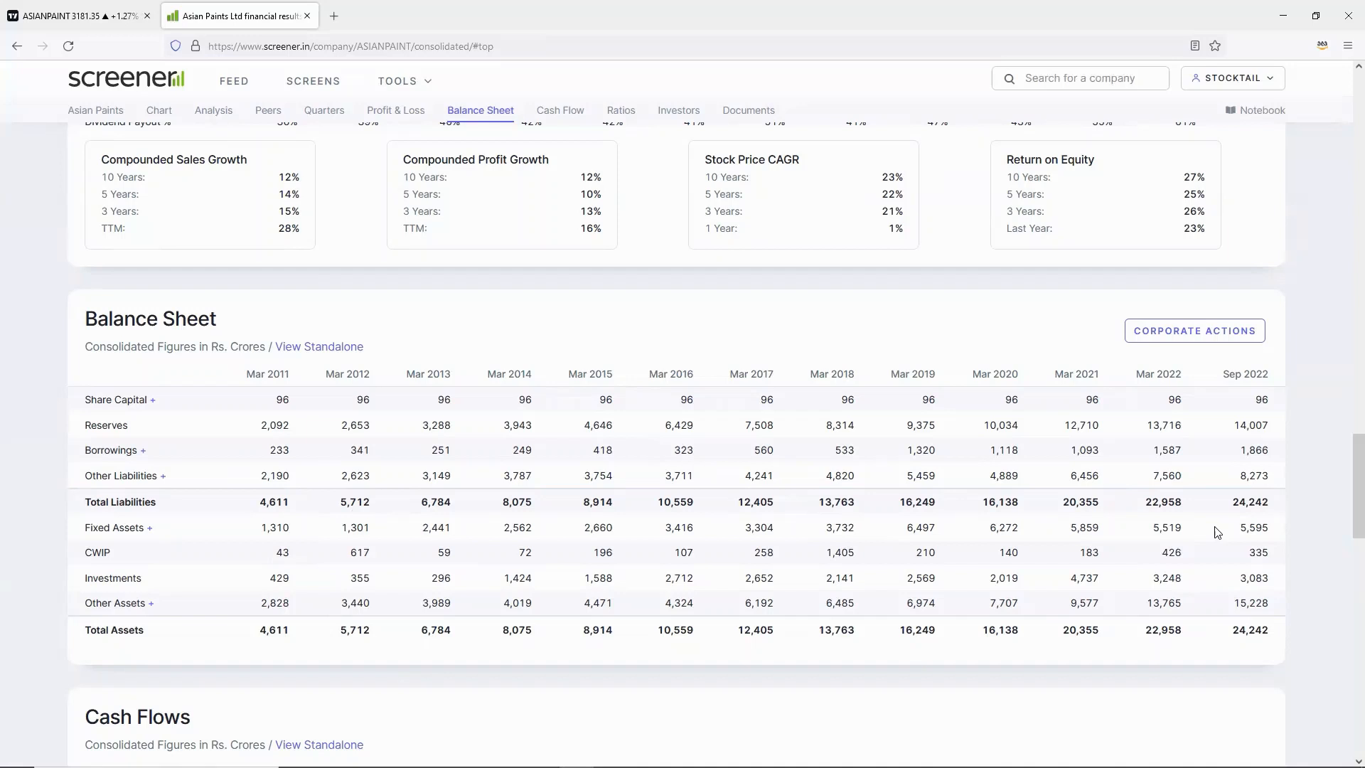
mouse_move(985, 619)
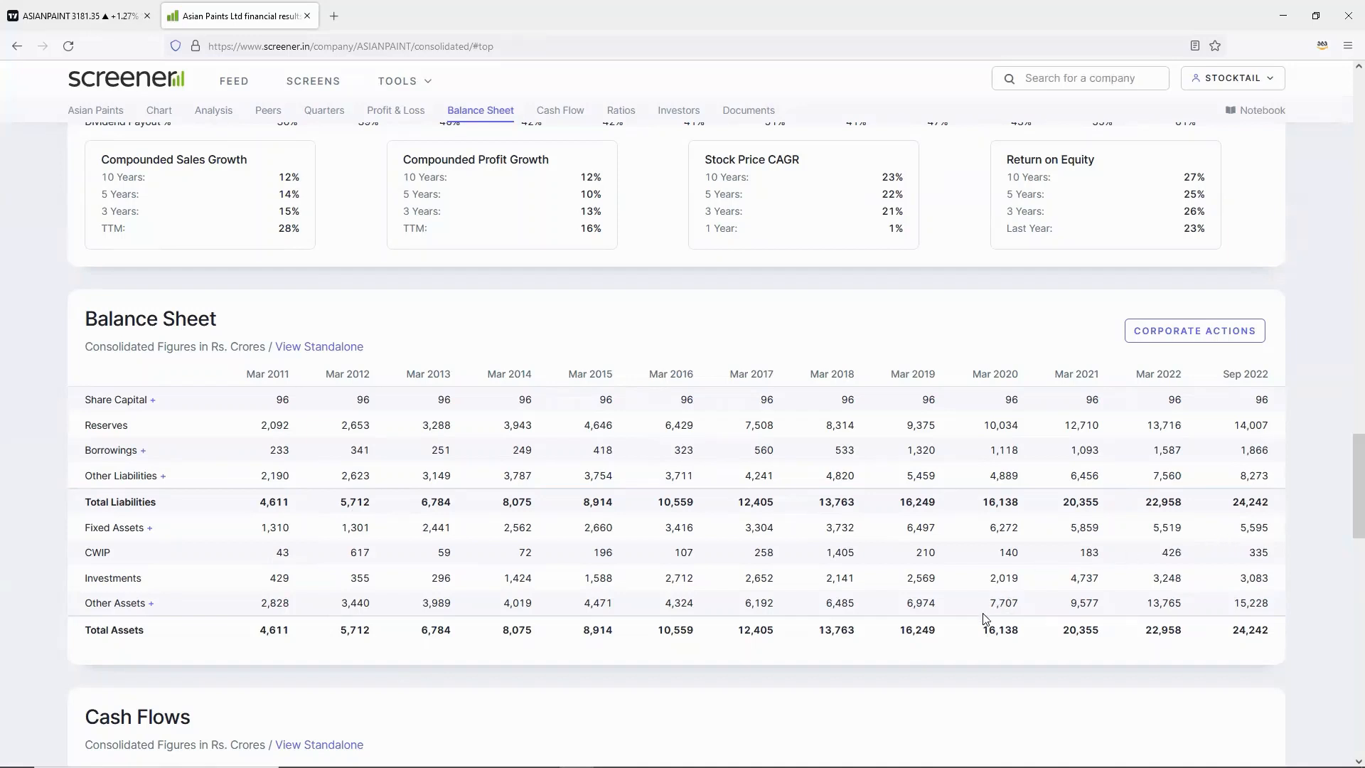
mouse_move(941, 590)
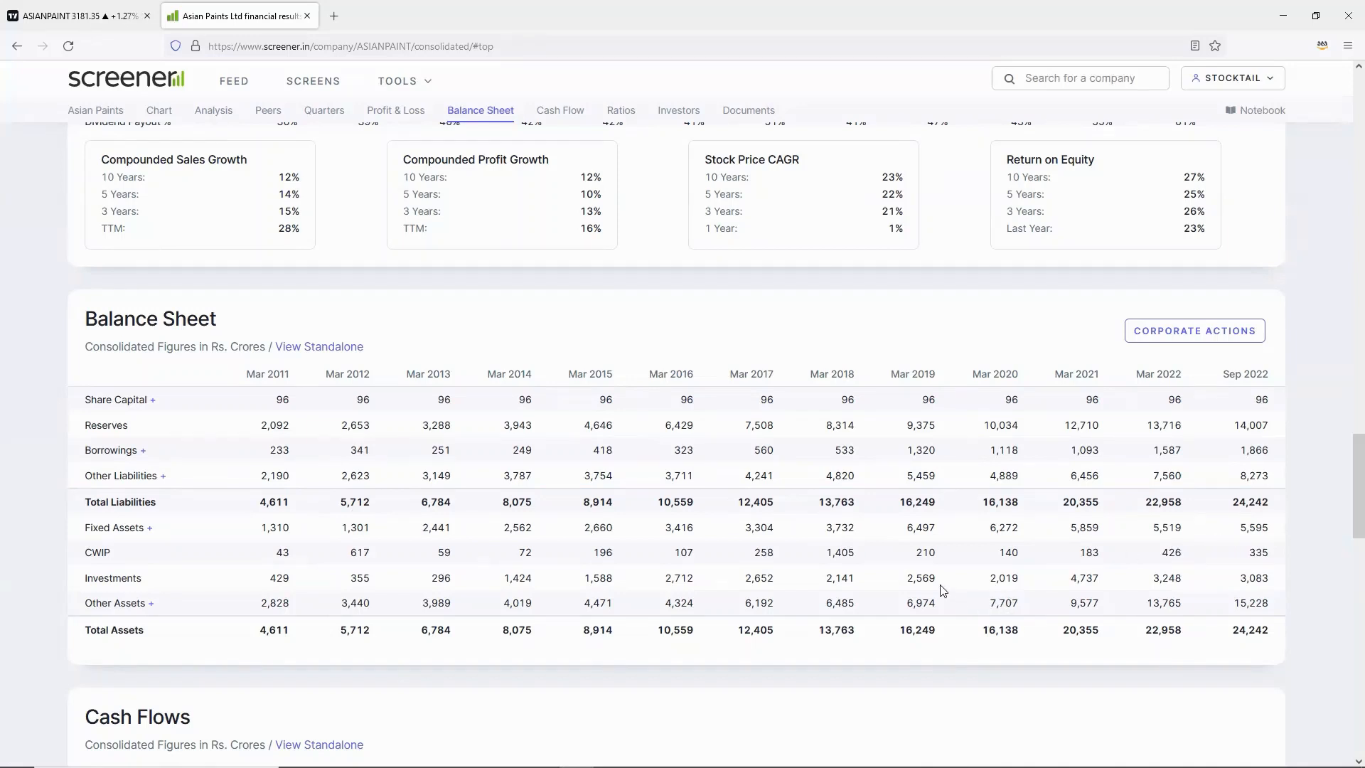
mouse_move(922, 564)
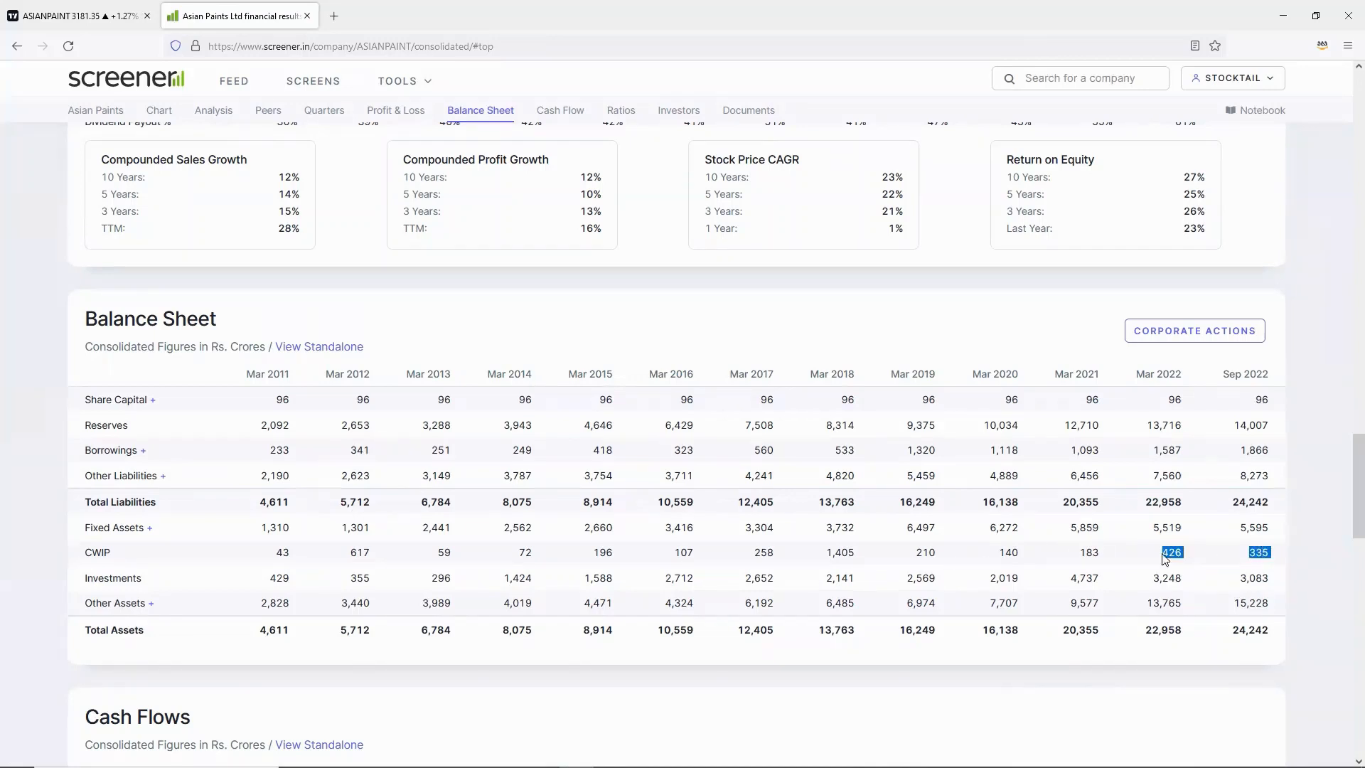
mouse_move(1254, 526)
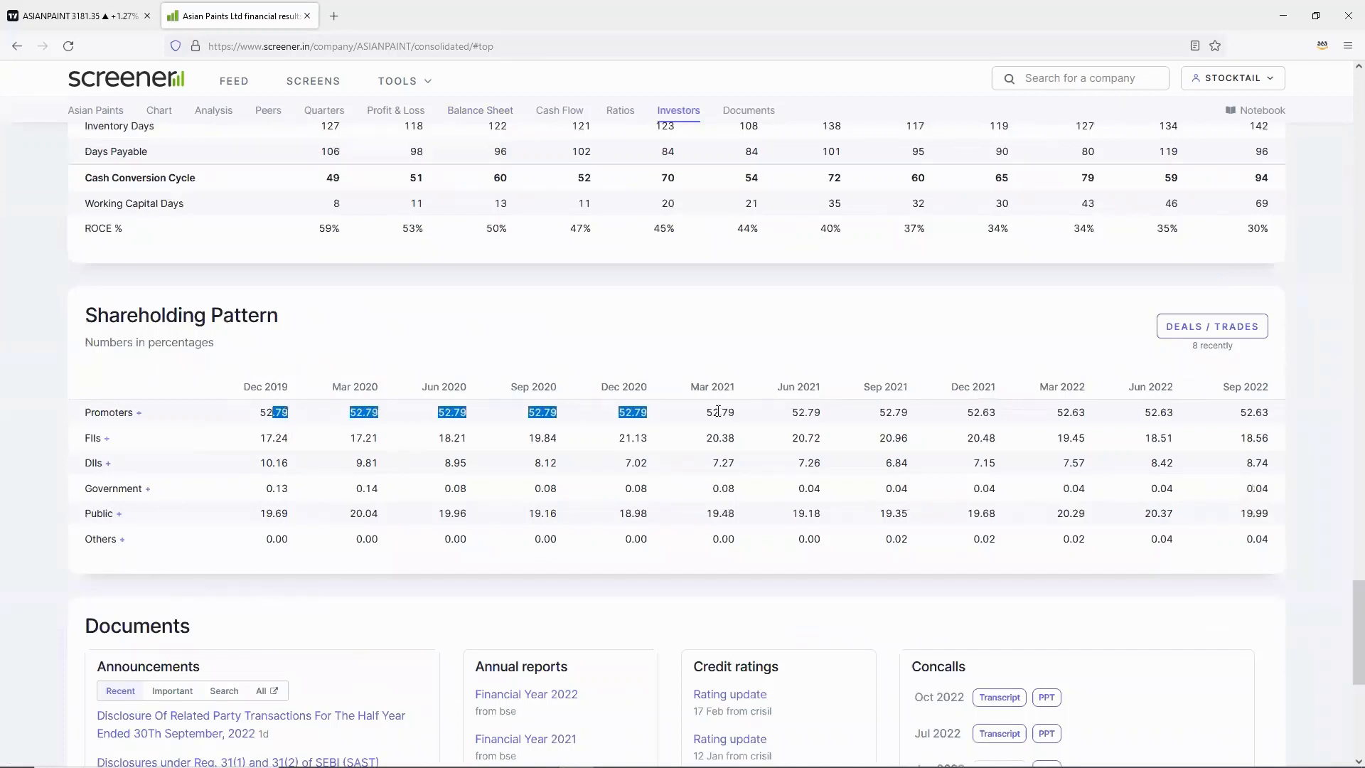
Expand the Public shareholding to reveal Teesta Retail Private Limited's 4.90% stake
left_click(1251, 412)
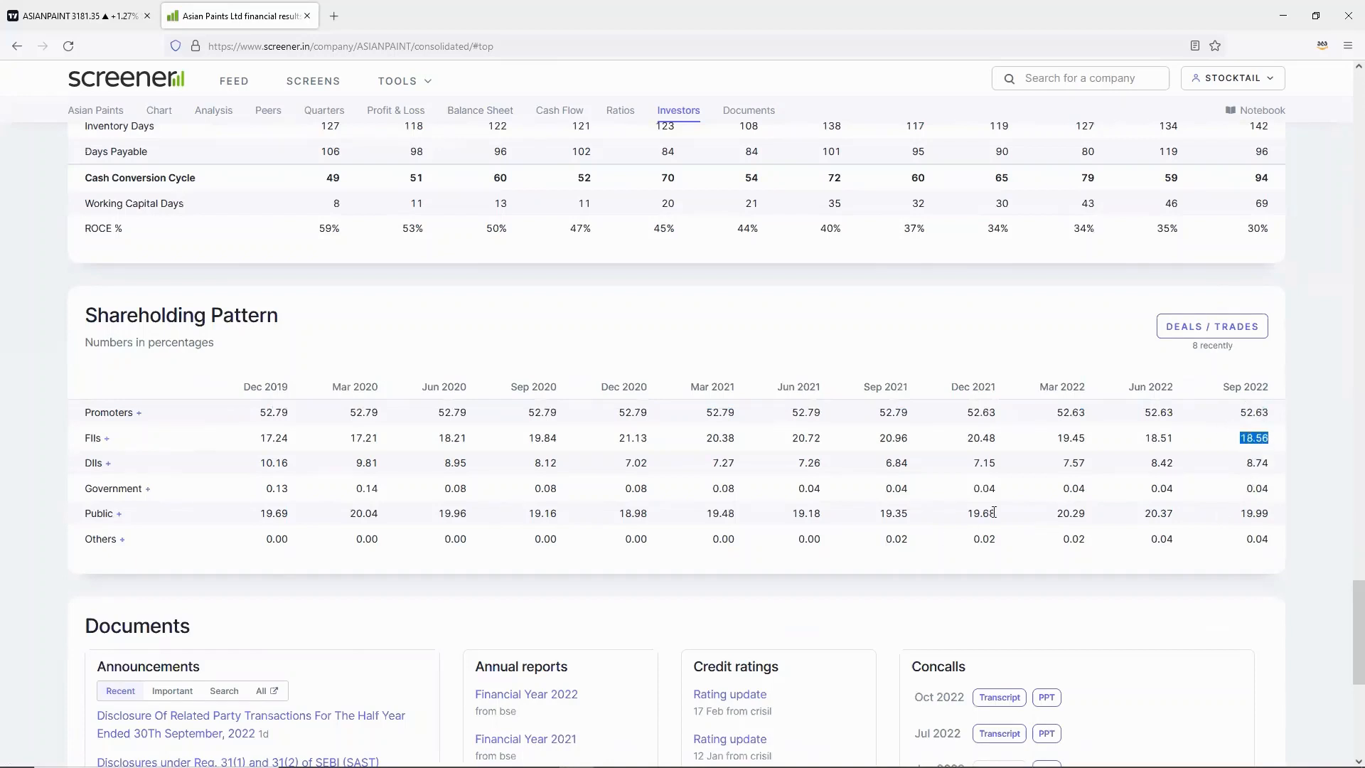
mouse_move(1297, 463)
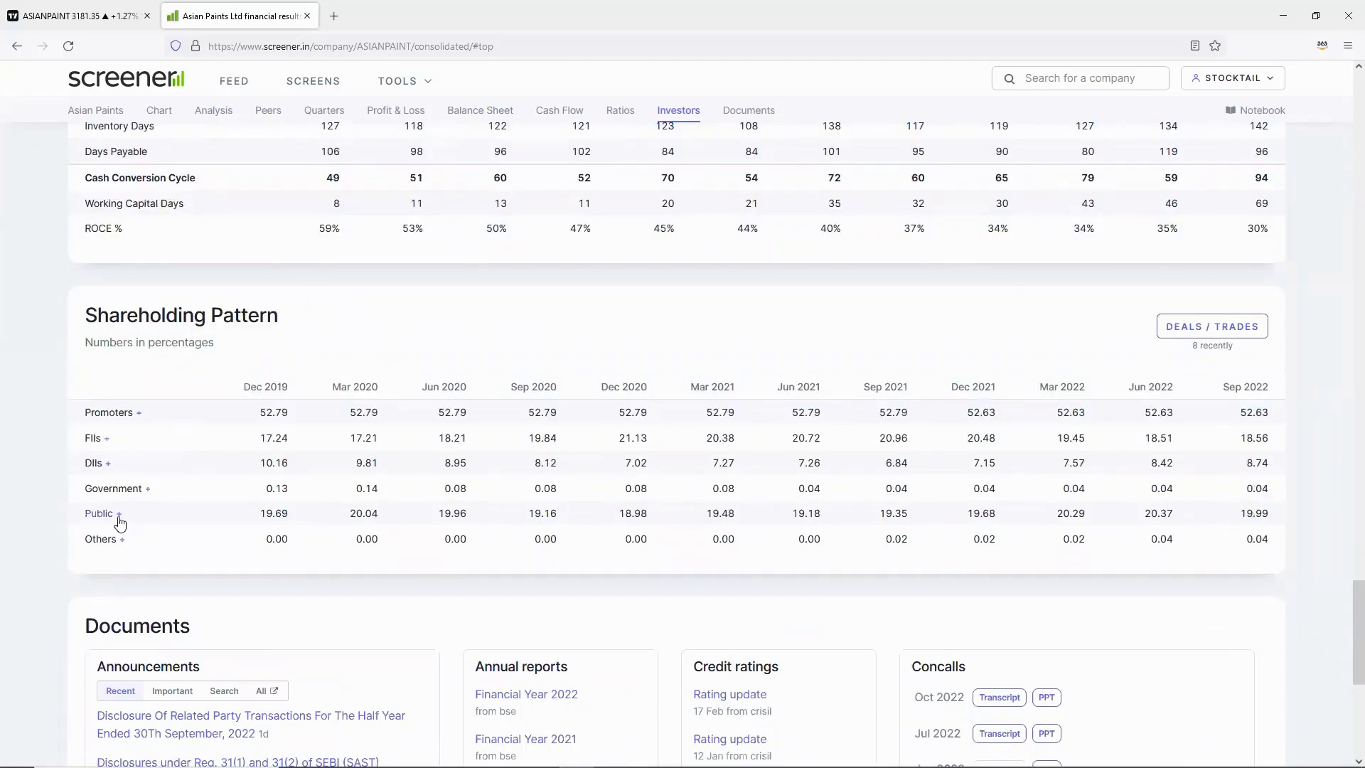
left_click(119, 514)
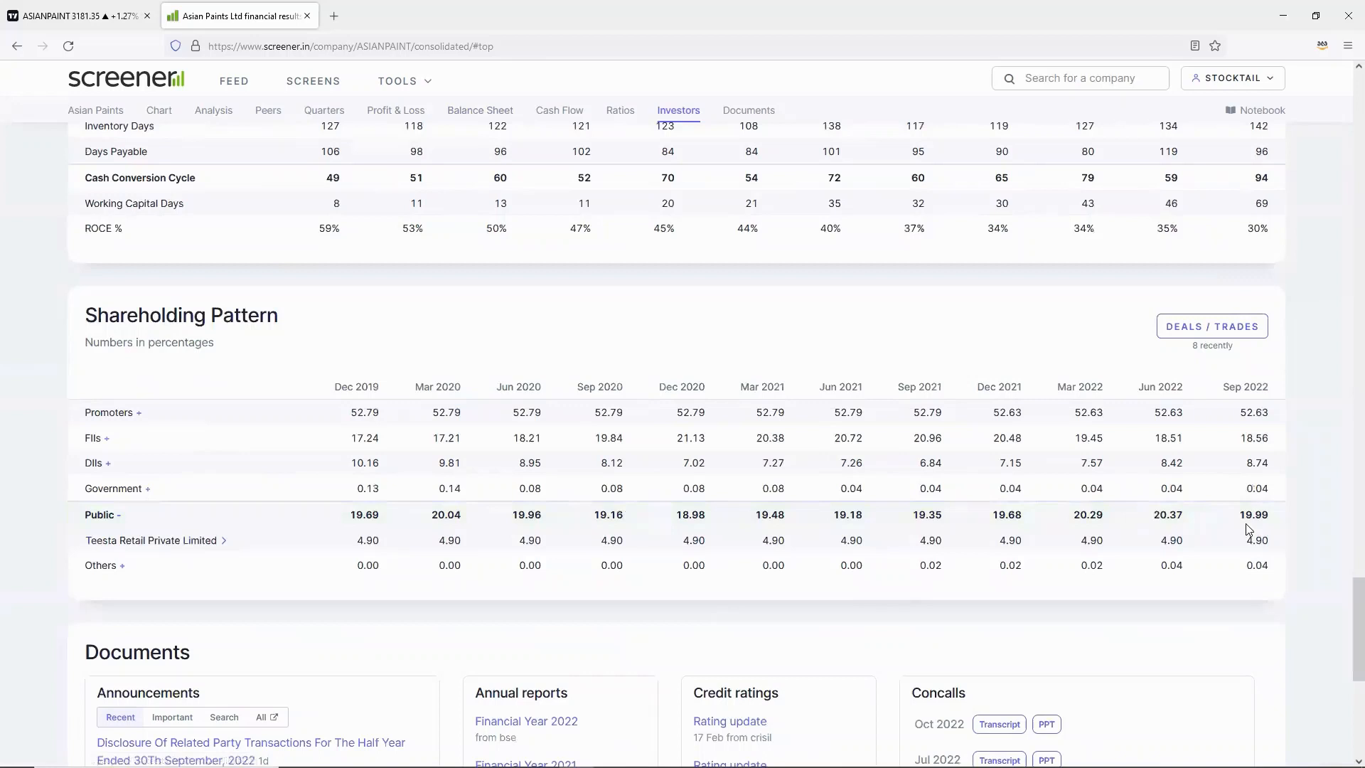
mouse_move(1227, 524)
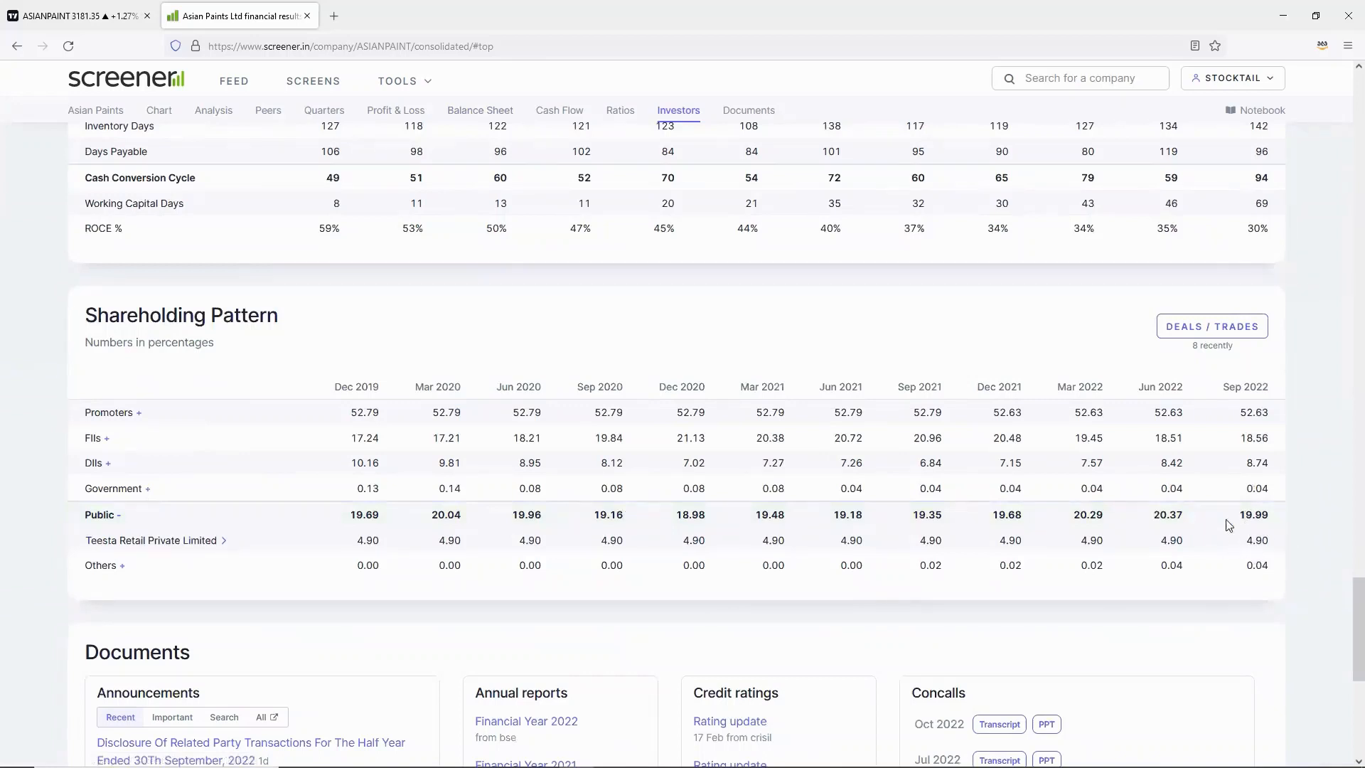
mouse_move(849, 435)
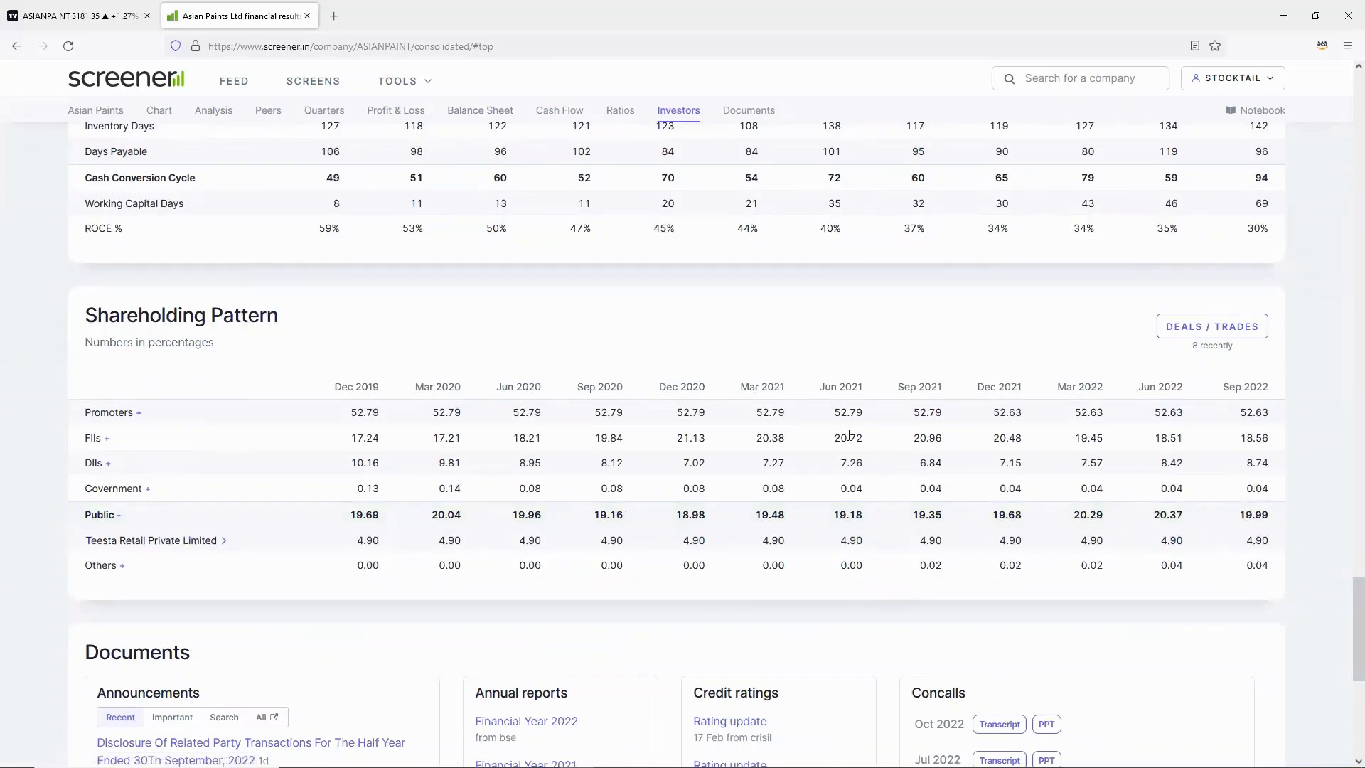
mouse_move(649, 418)
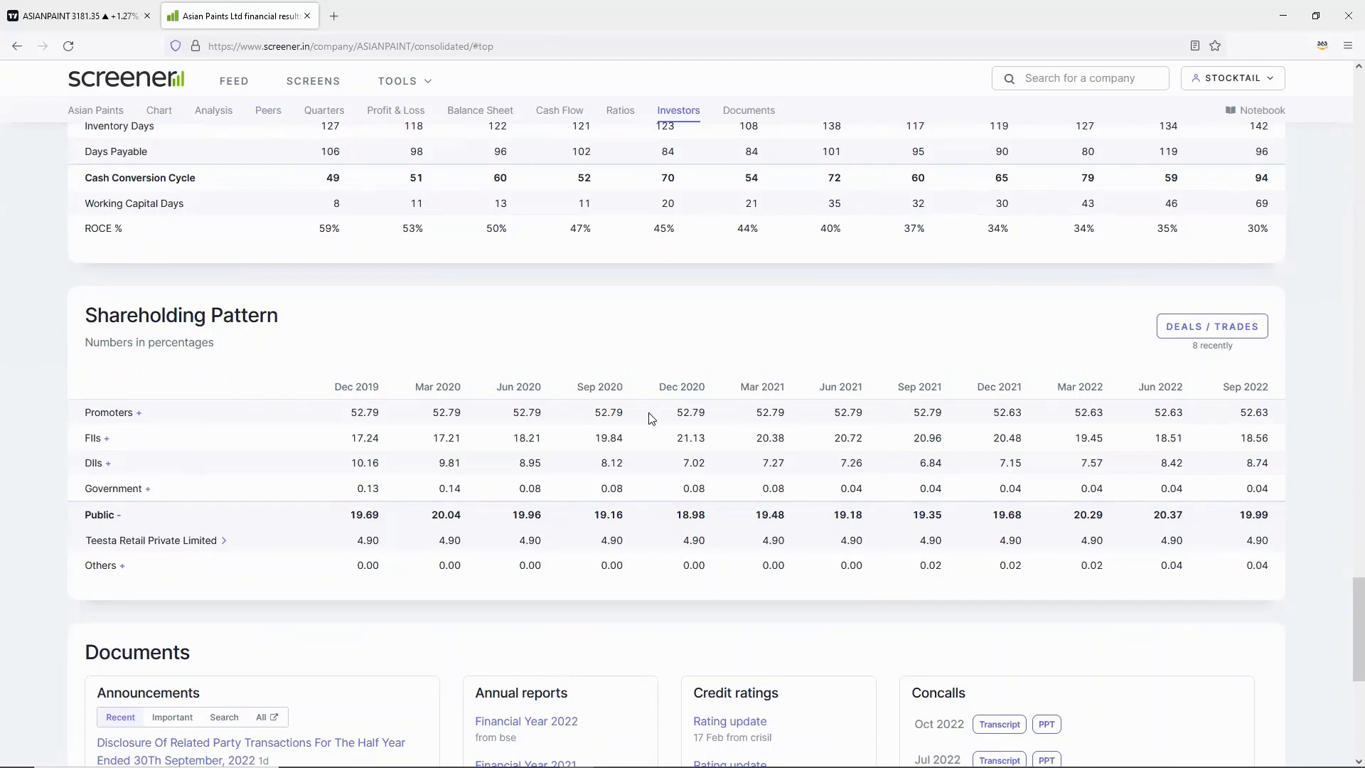
mouse_move(453, 300)
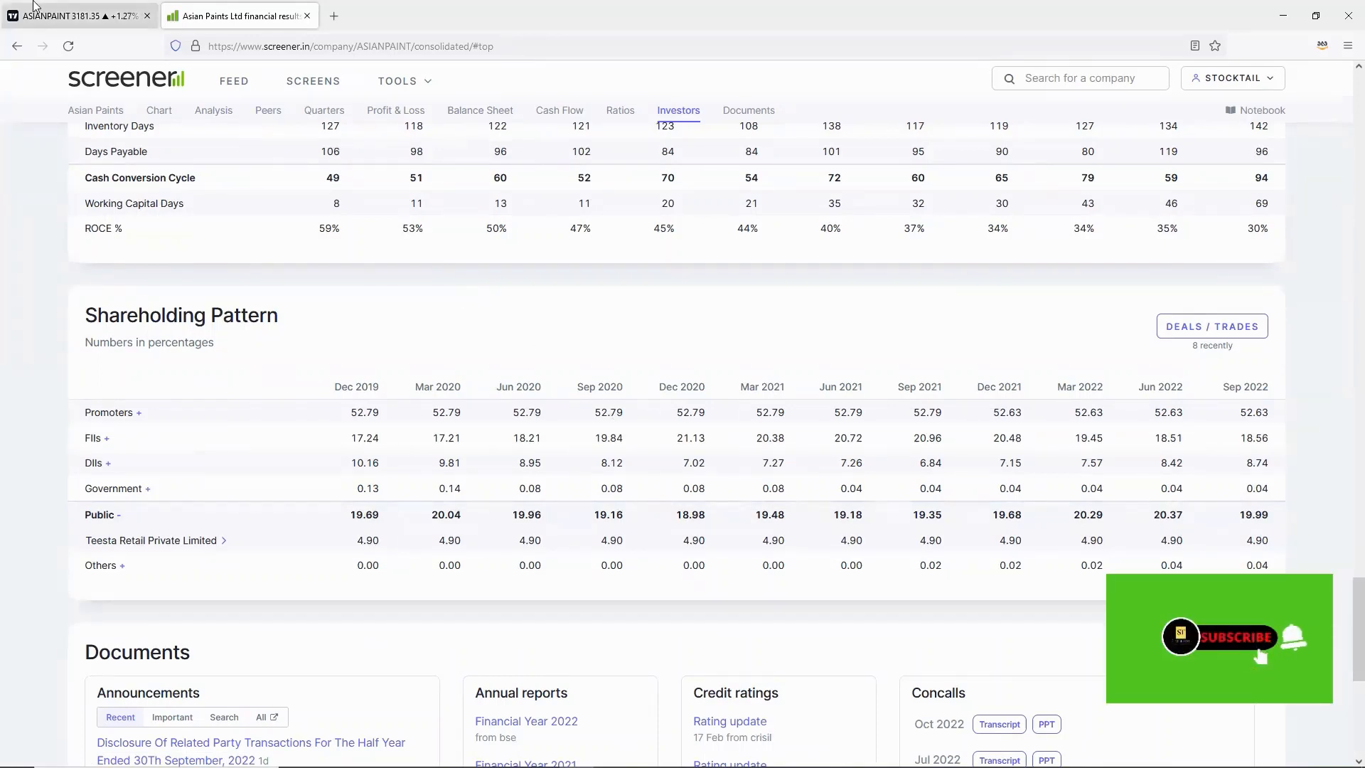
mouse_move(79, 16)
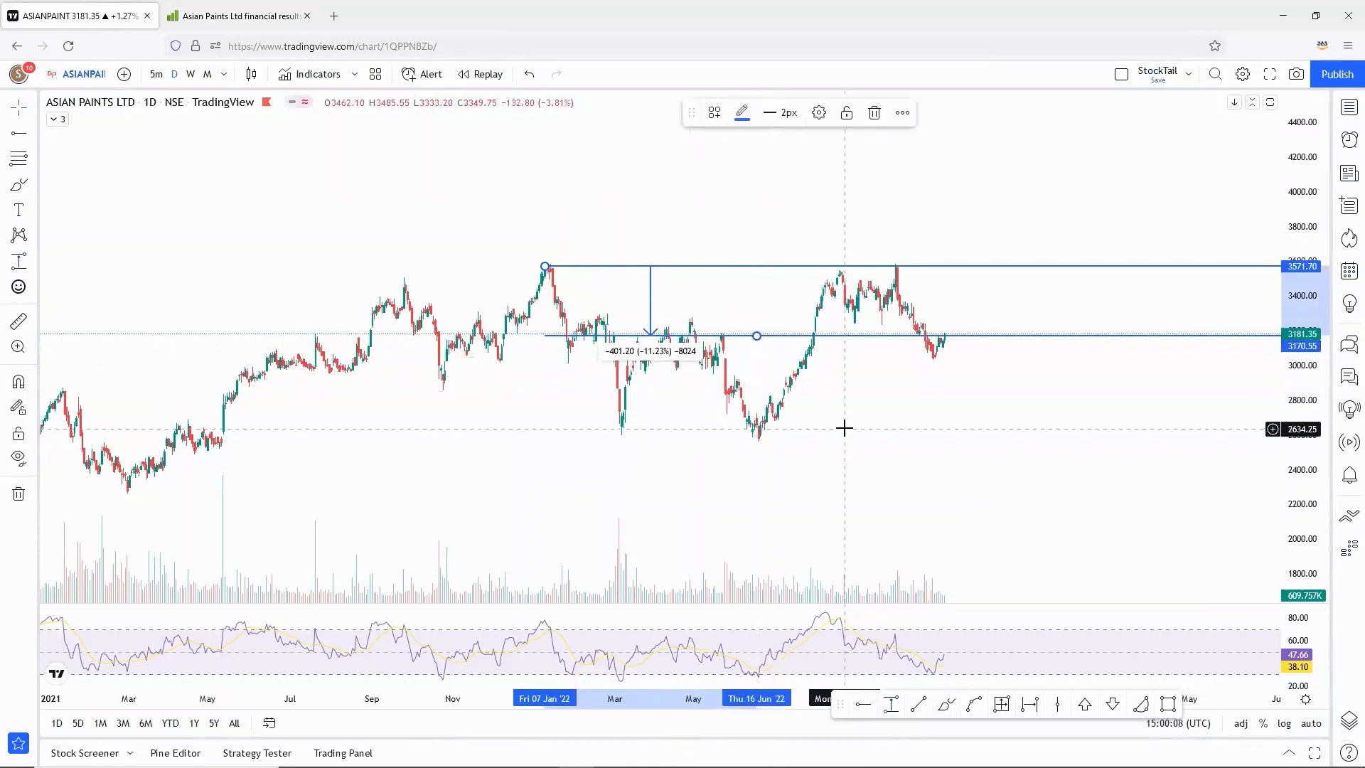
Clear the earlier price measurement from the Asian Paints daily chart
left_click(874, 112)
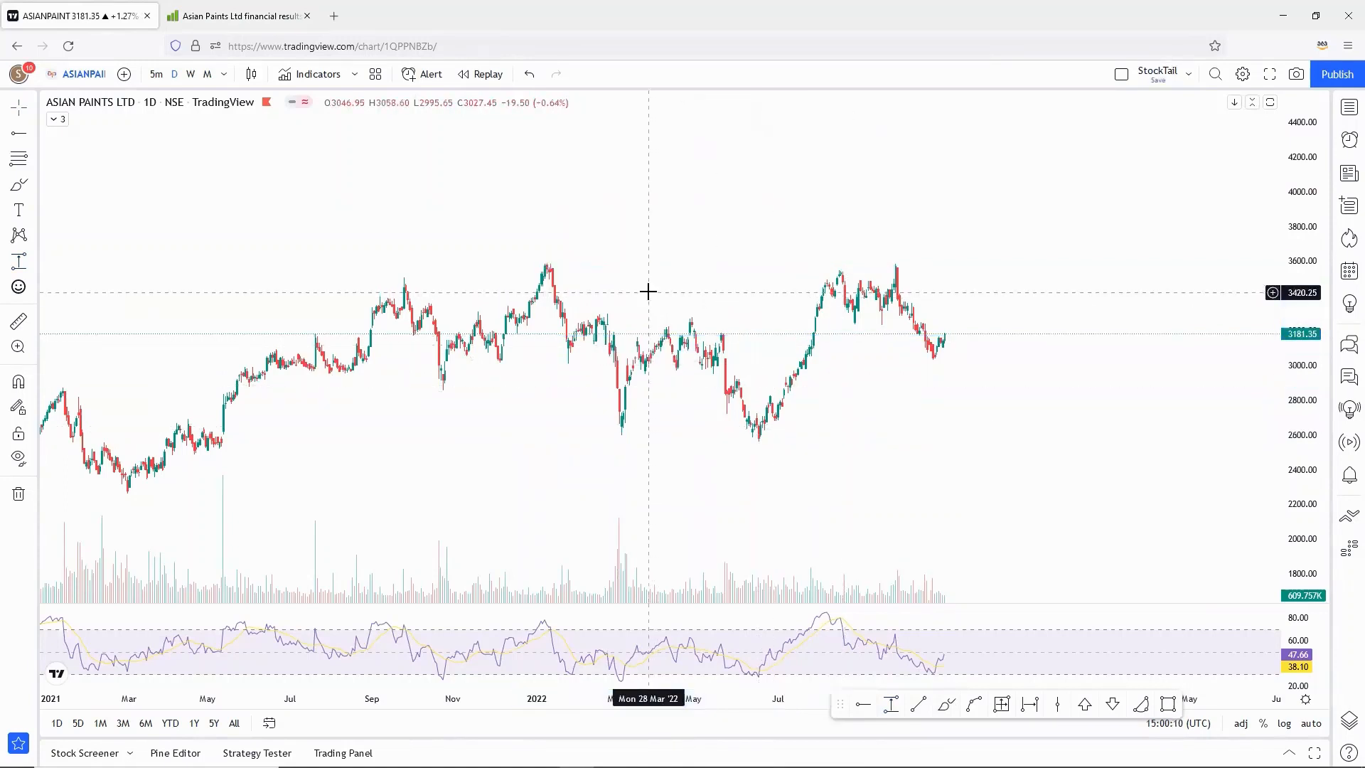
mouse_move(523, 259)
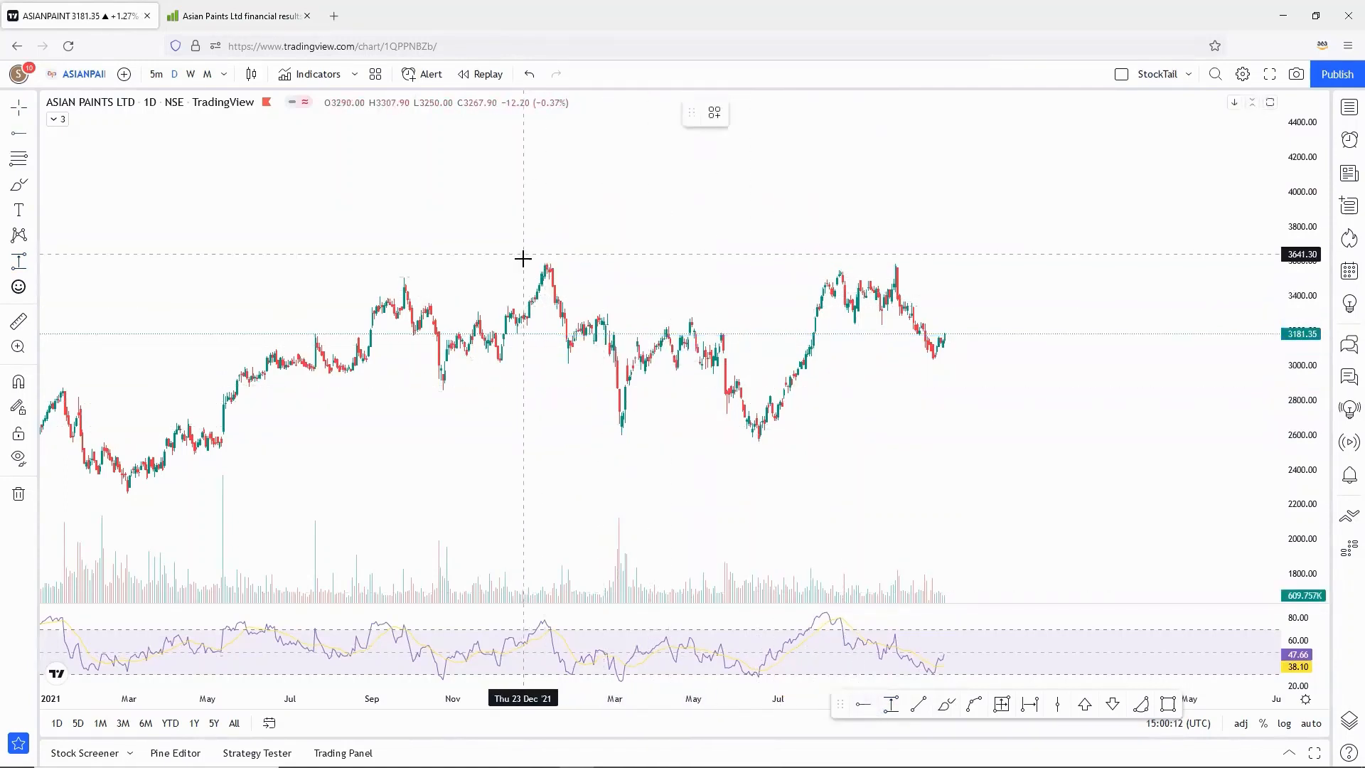
mouse_move(522, 277)
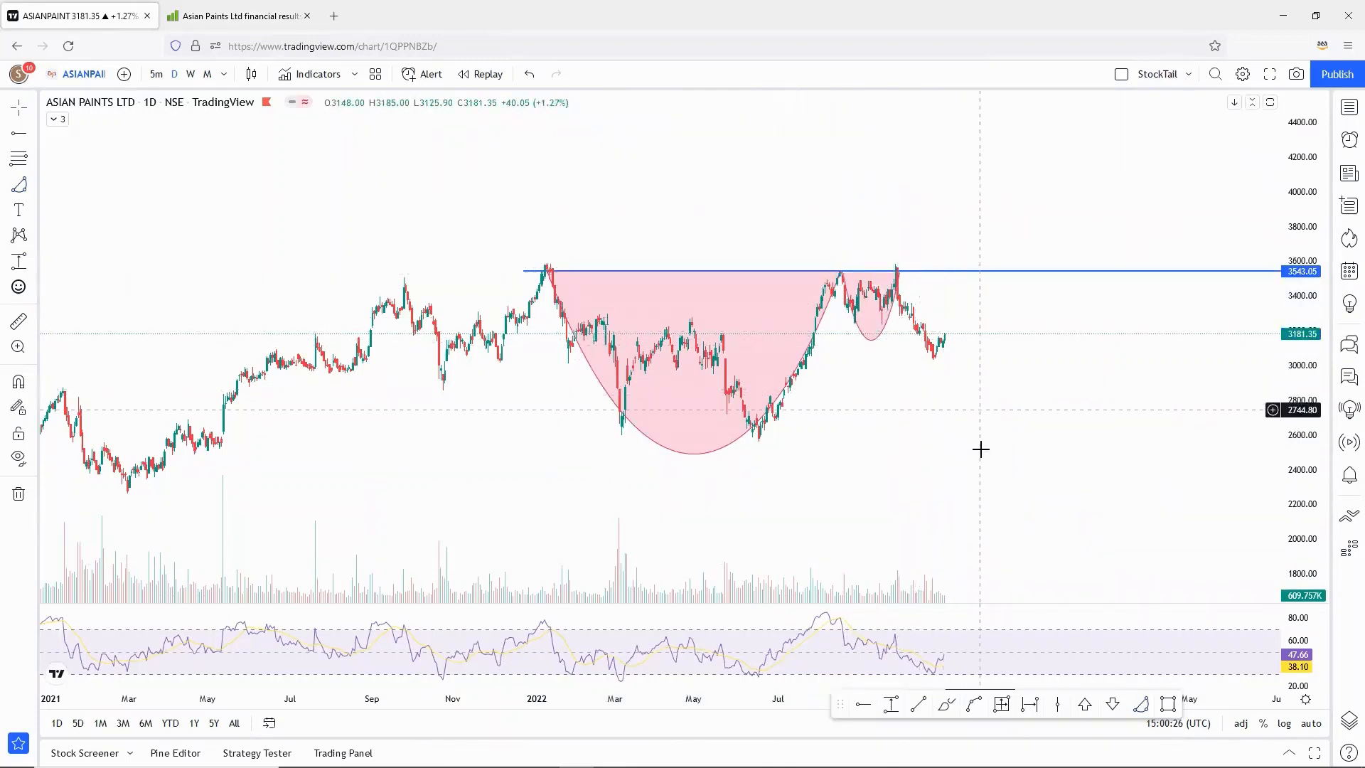
mouse_move(760, 438)
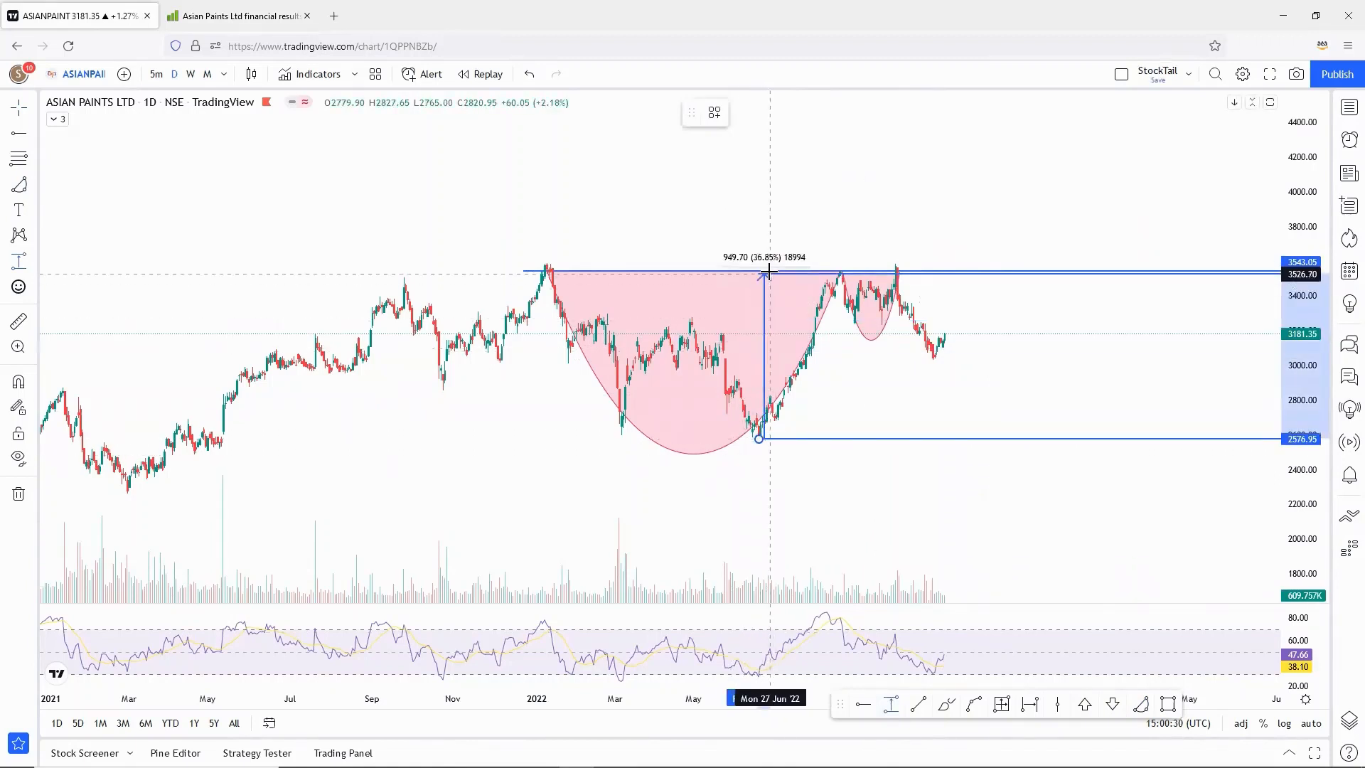
mouse_move(768, 274)
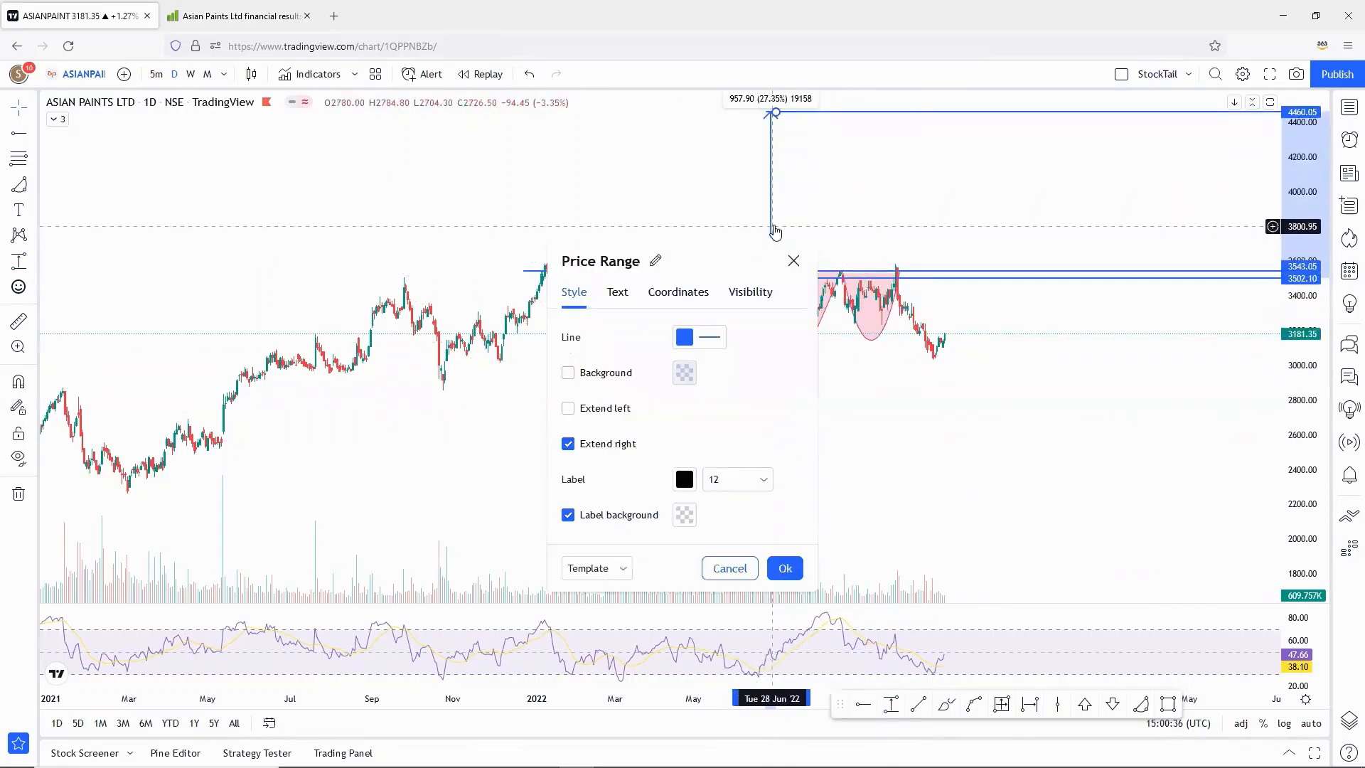
Confirm the Price Range settings projecting the 957.90-point (27.07%) target above resistance
left_click(782, 567)
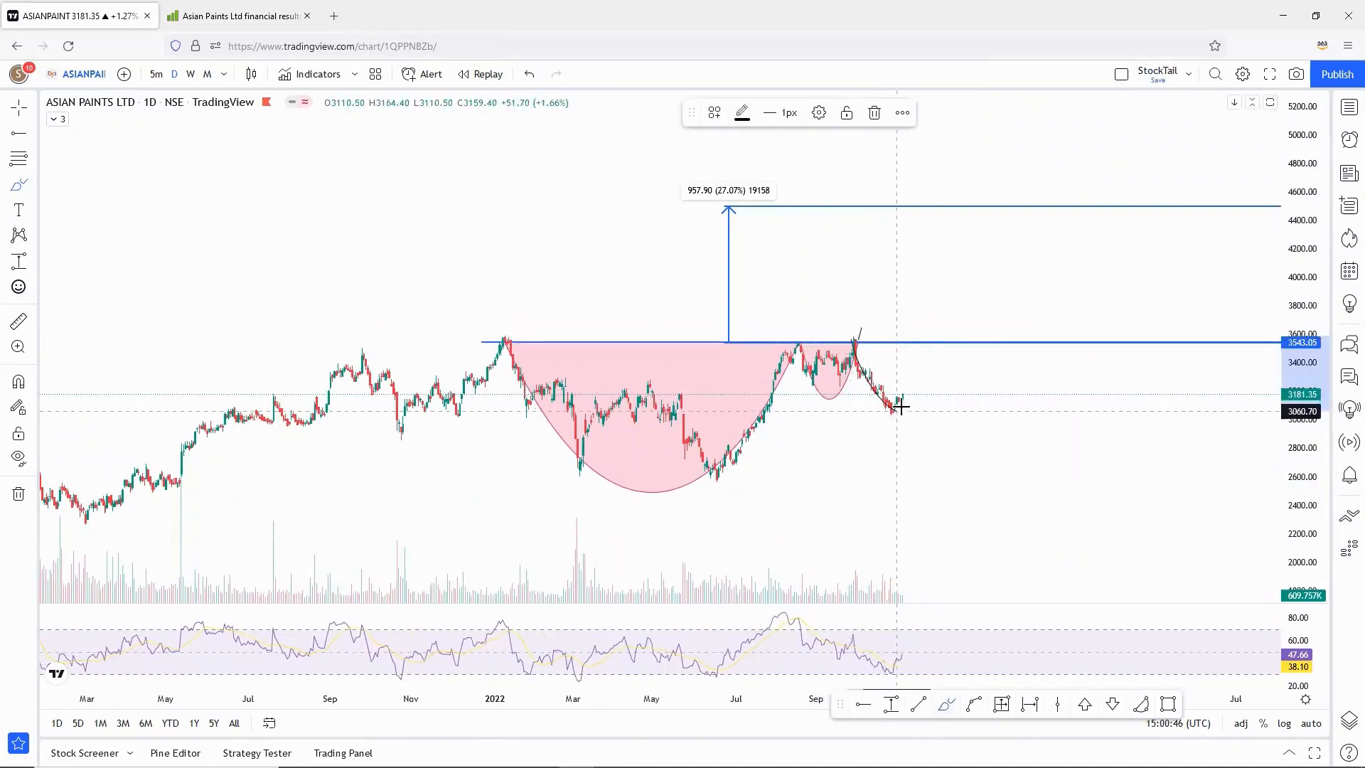
mouse_move(890, 479)
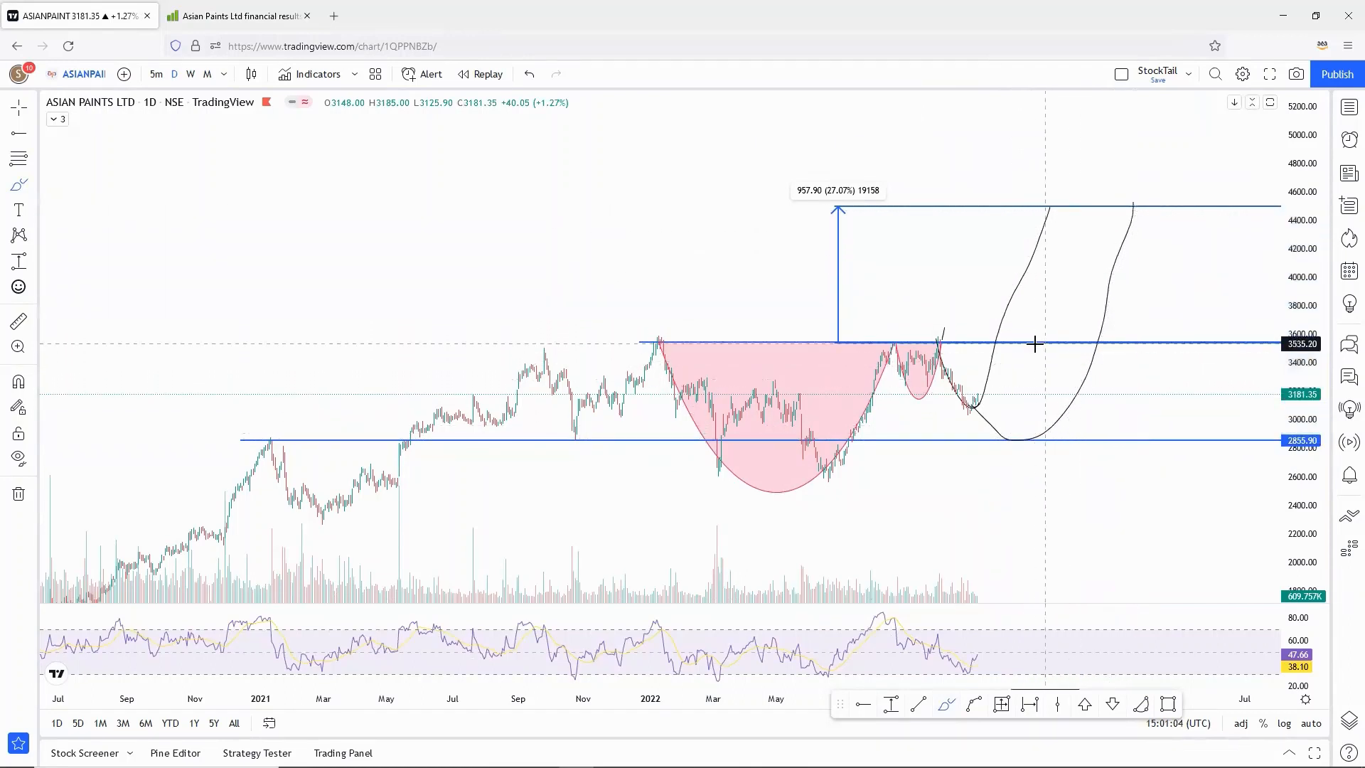
mouse_move(637, 340)
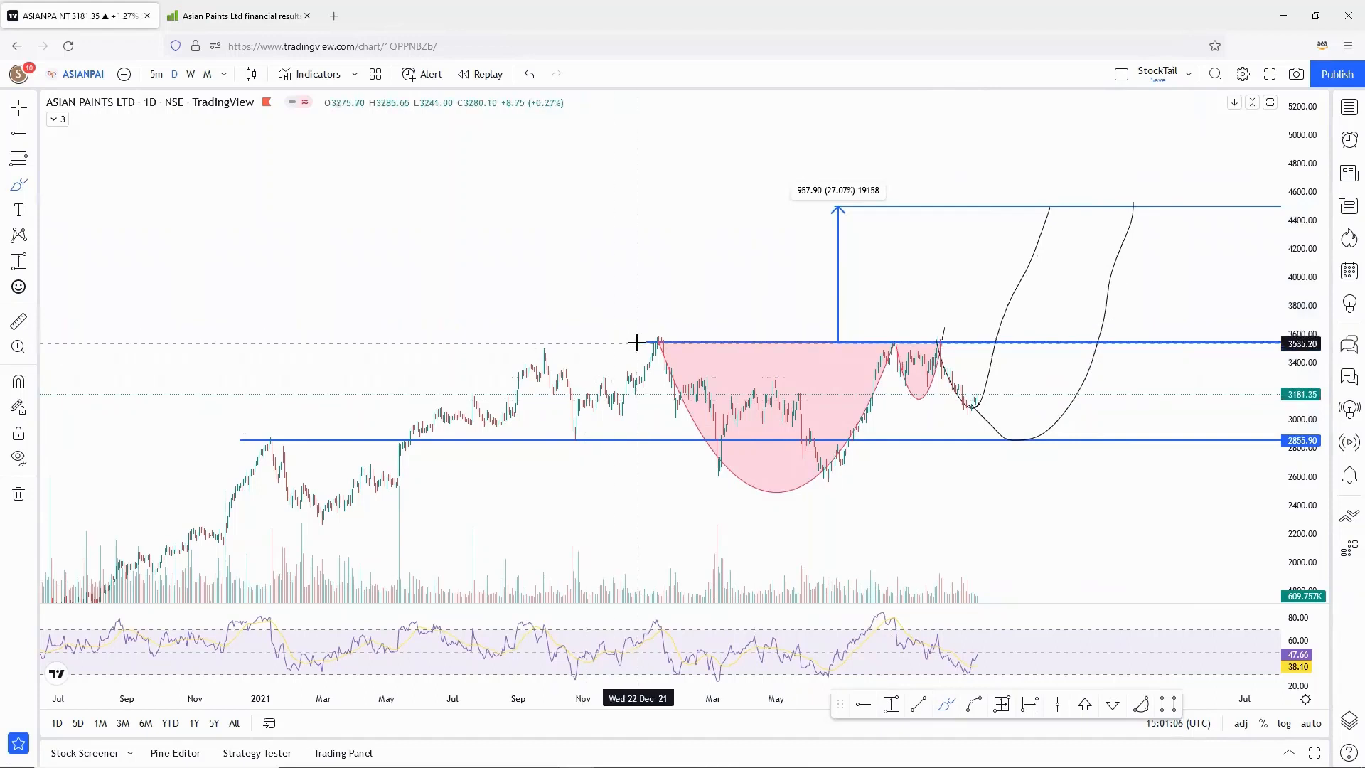
mouse_move(553, 349)
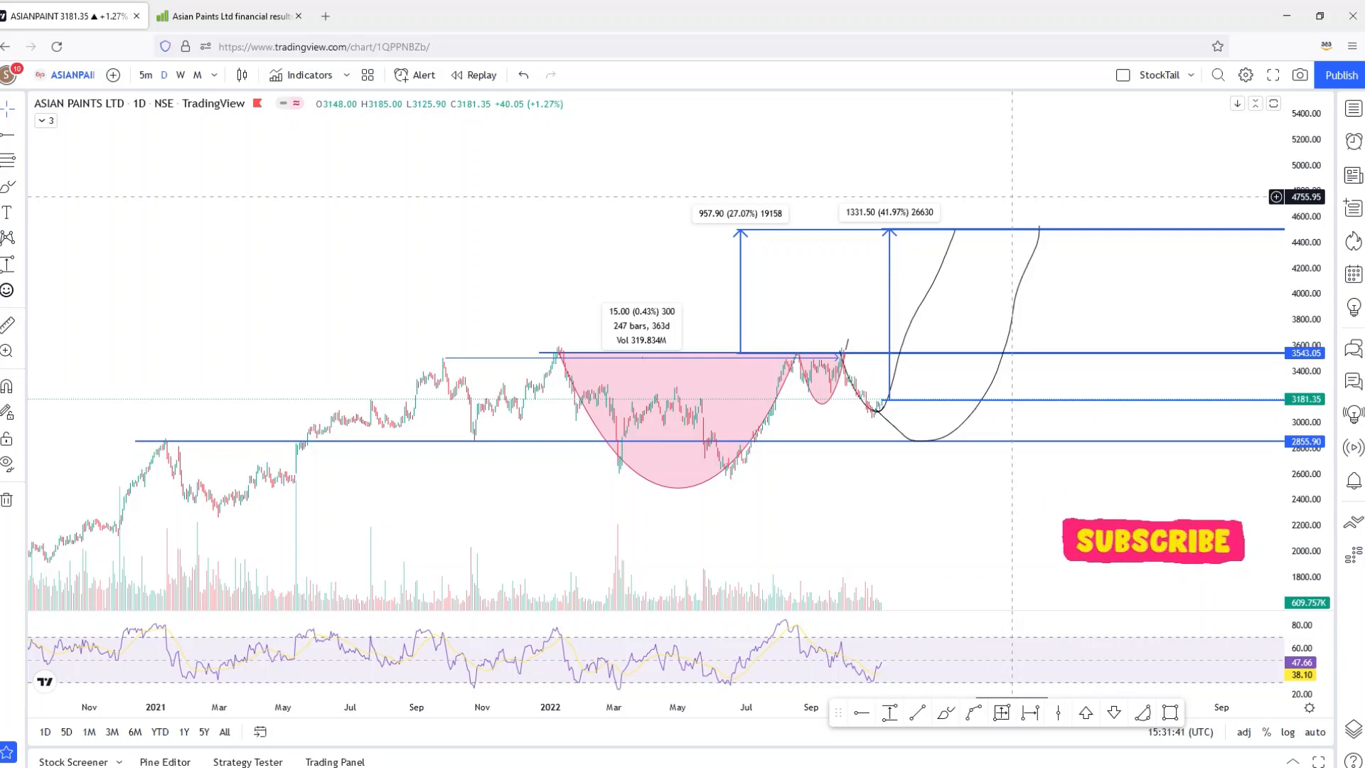
left_click(401, 15)
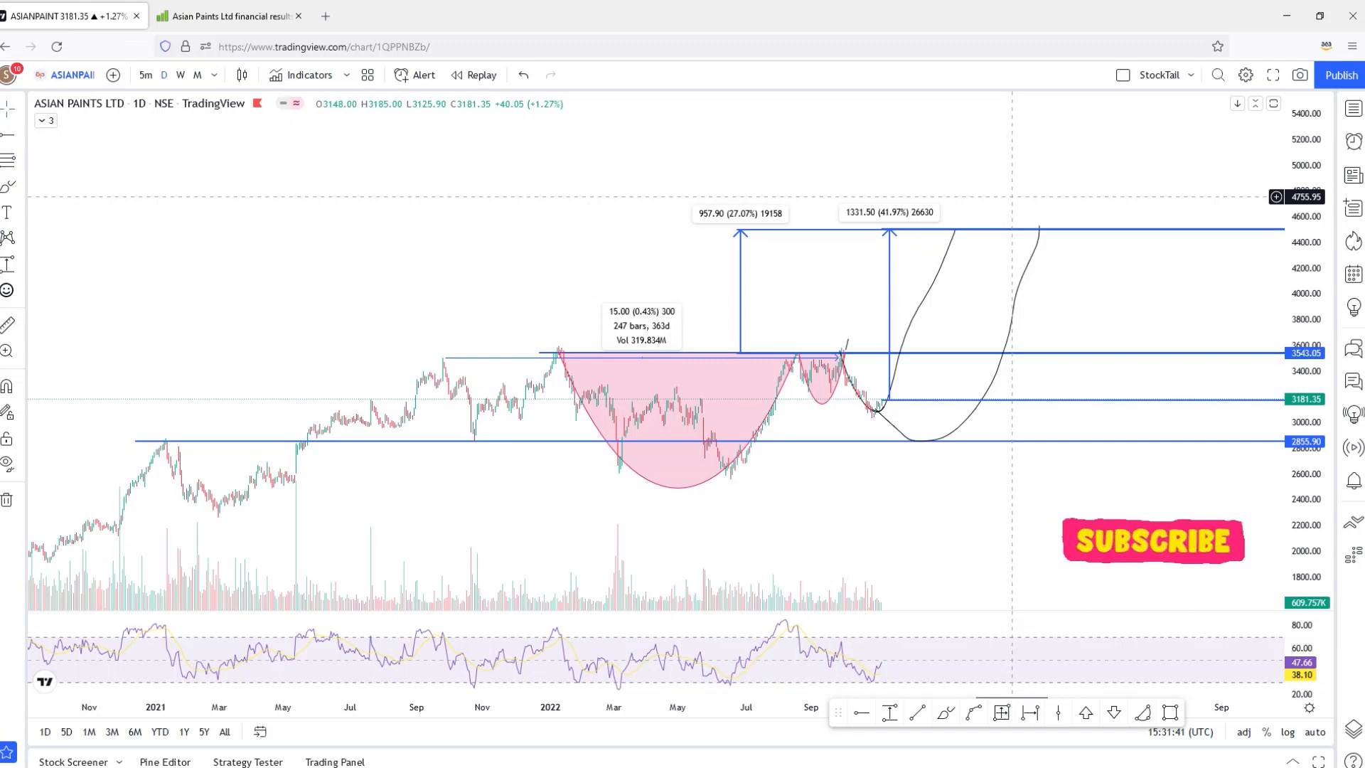
left_click(253, 16)
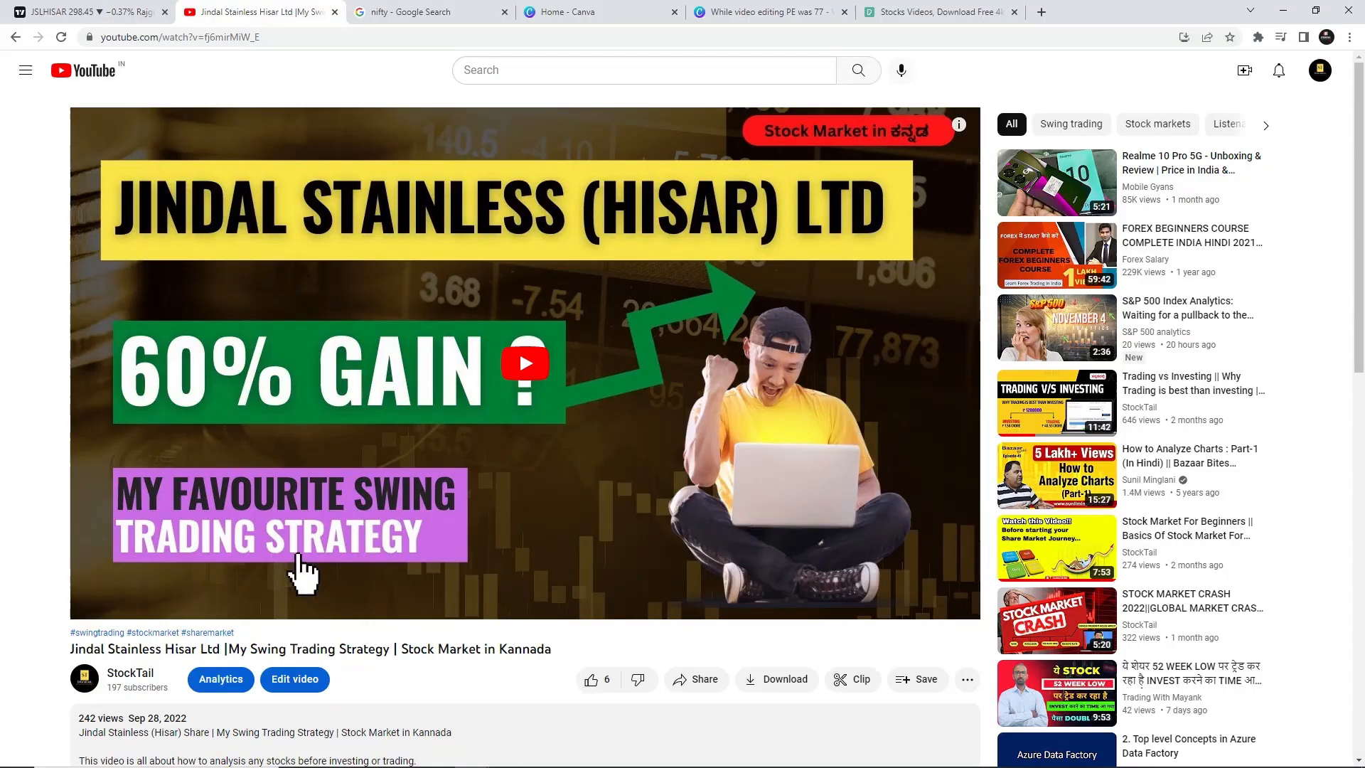